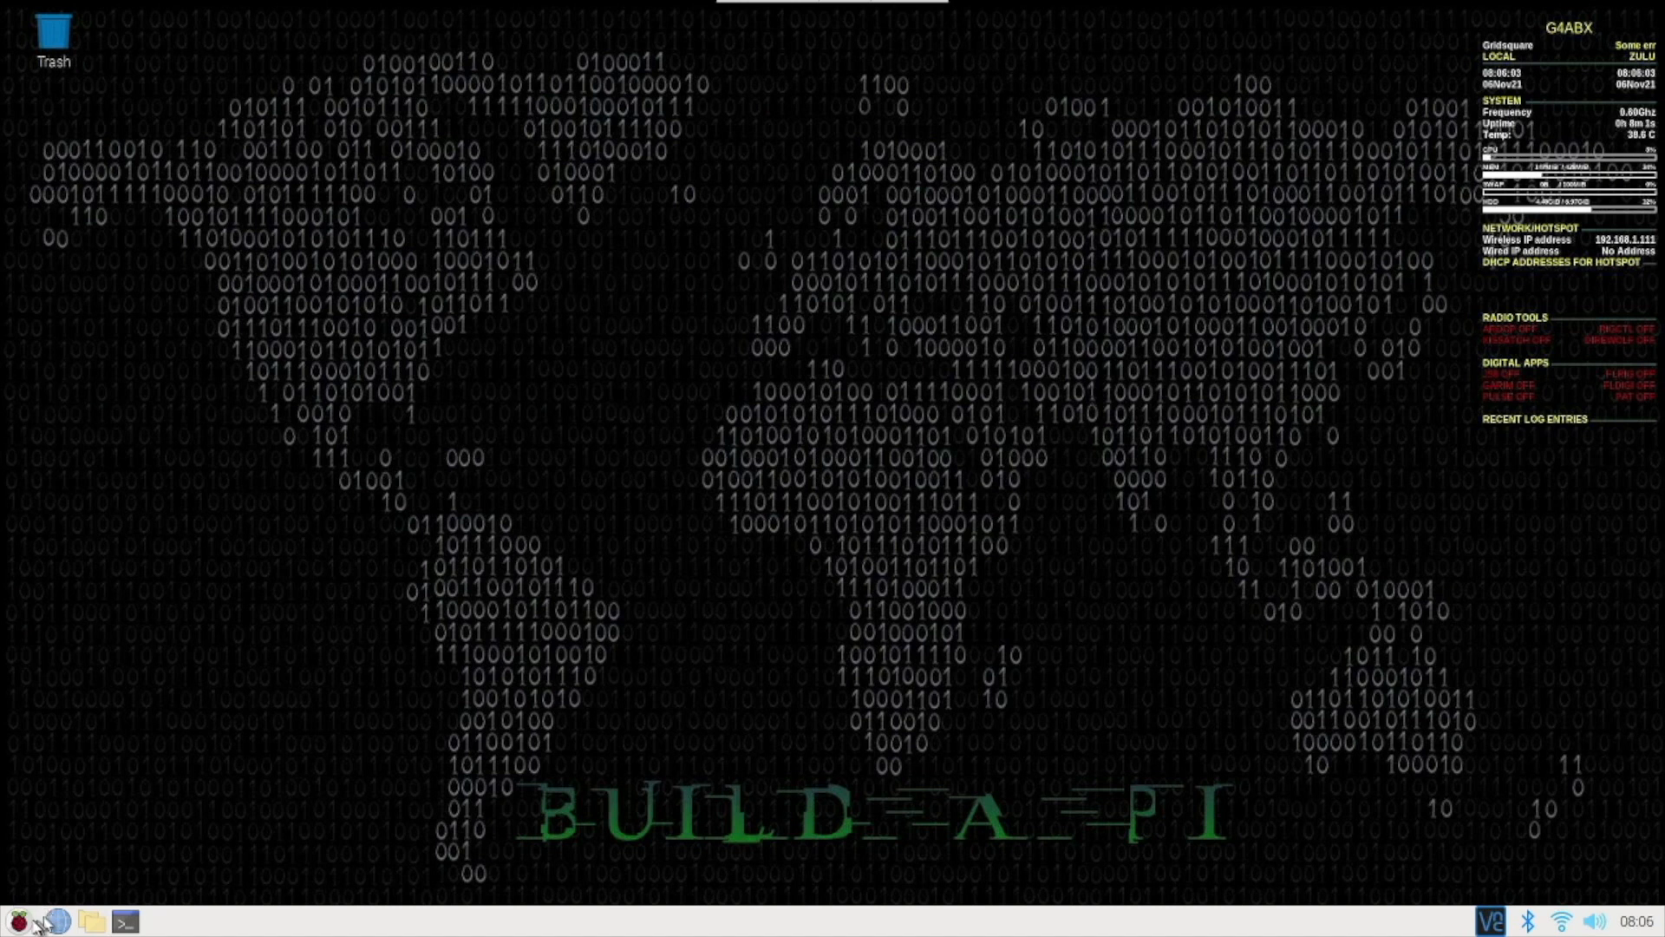
Run the Build-a-Pi Update-Tool to upgrade 3.1.1 to 3.1.3, then dismiss the restart message
click(12, 915)
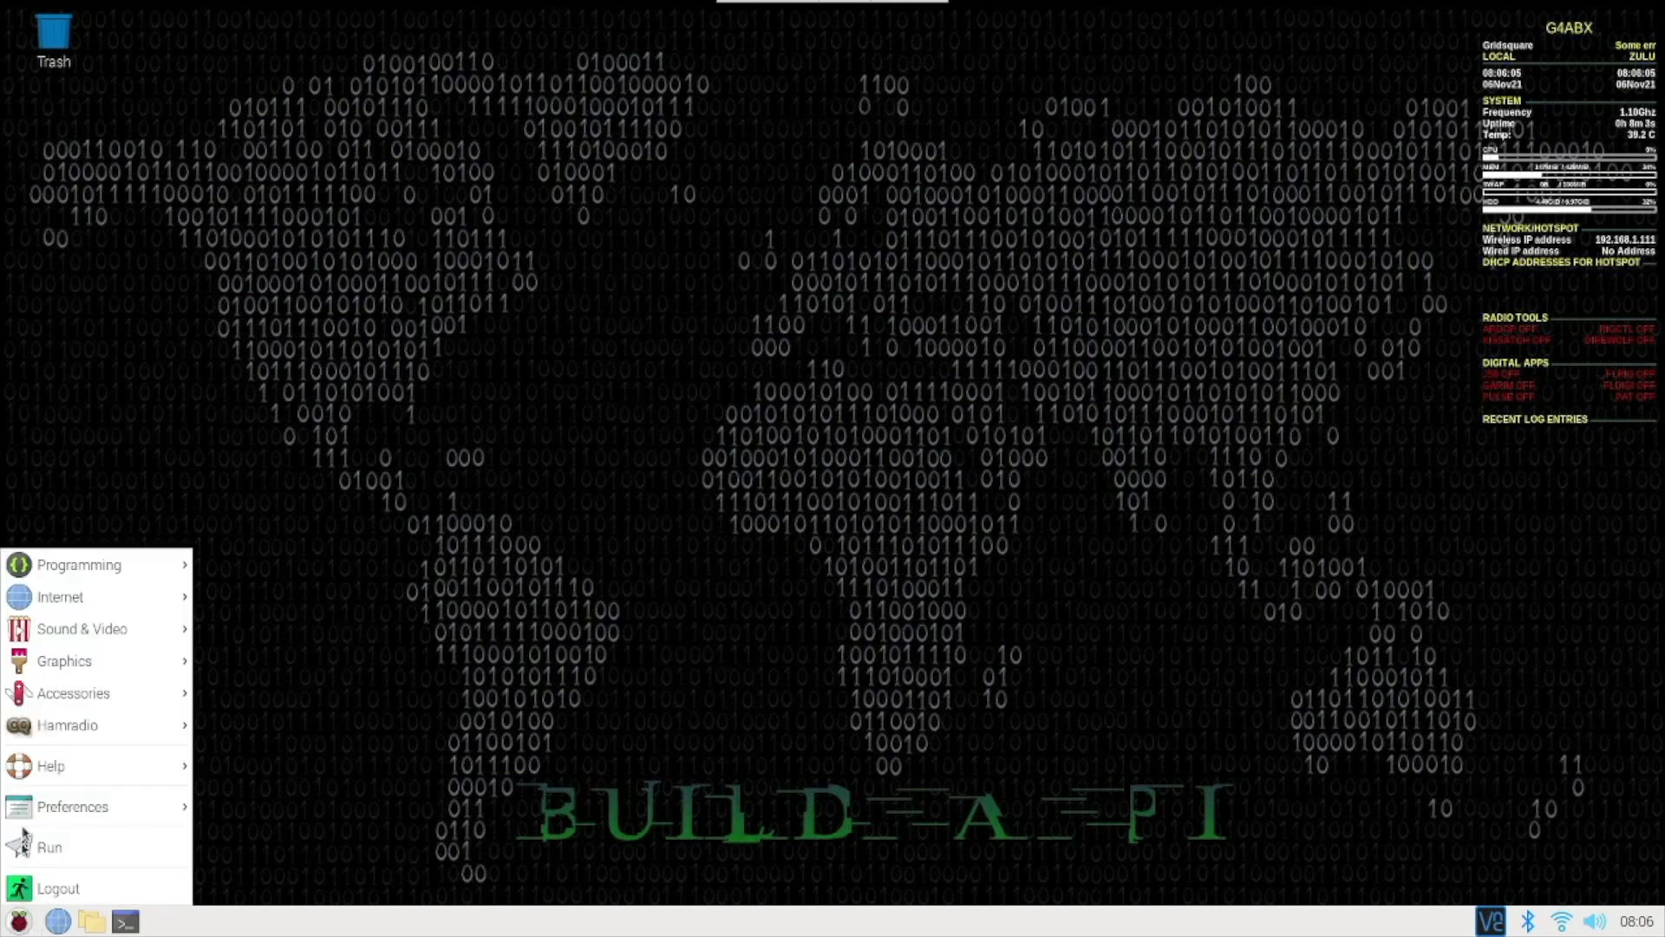
click(68, 725)
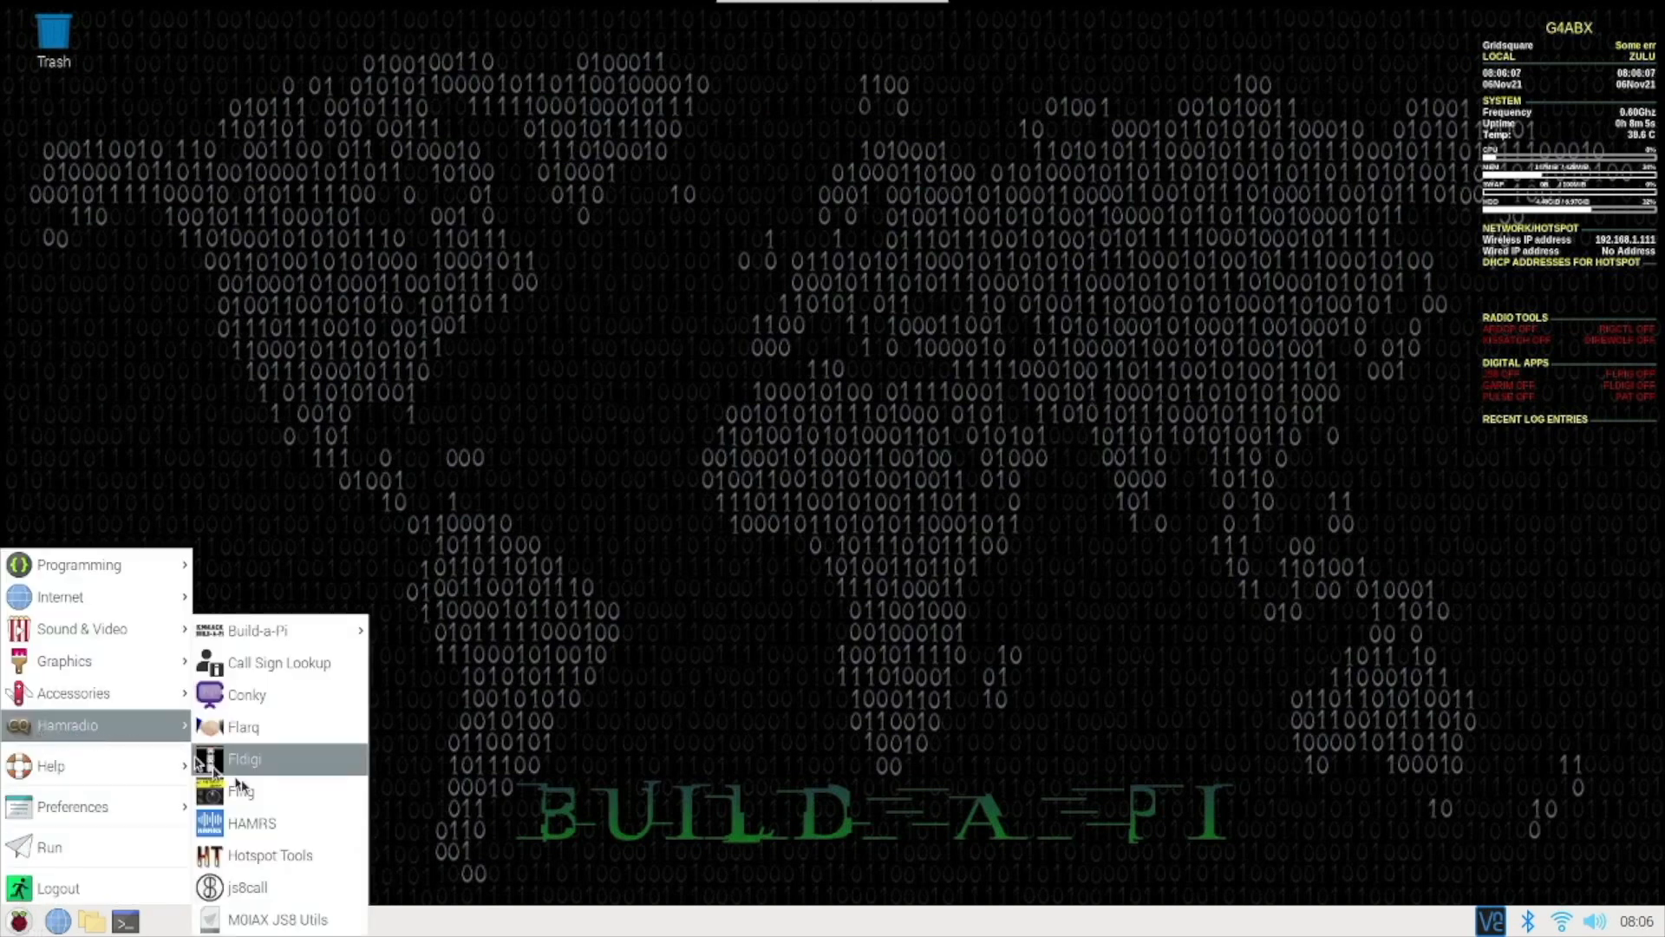
mouse_move(260, 630)
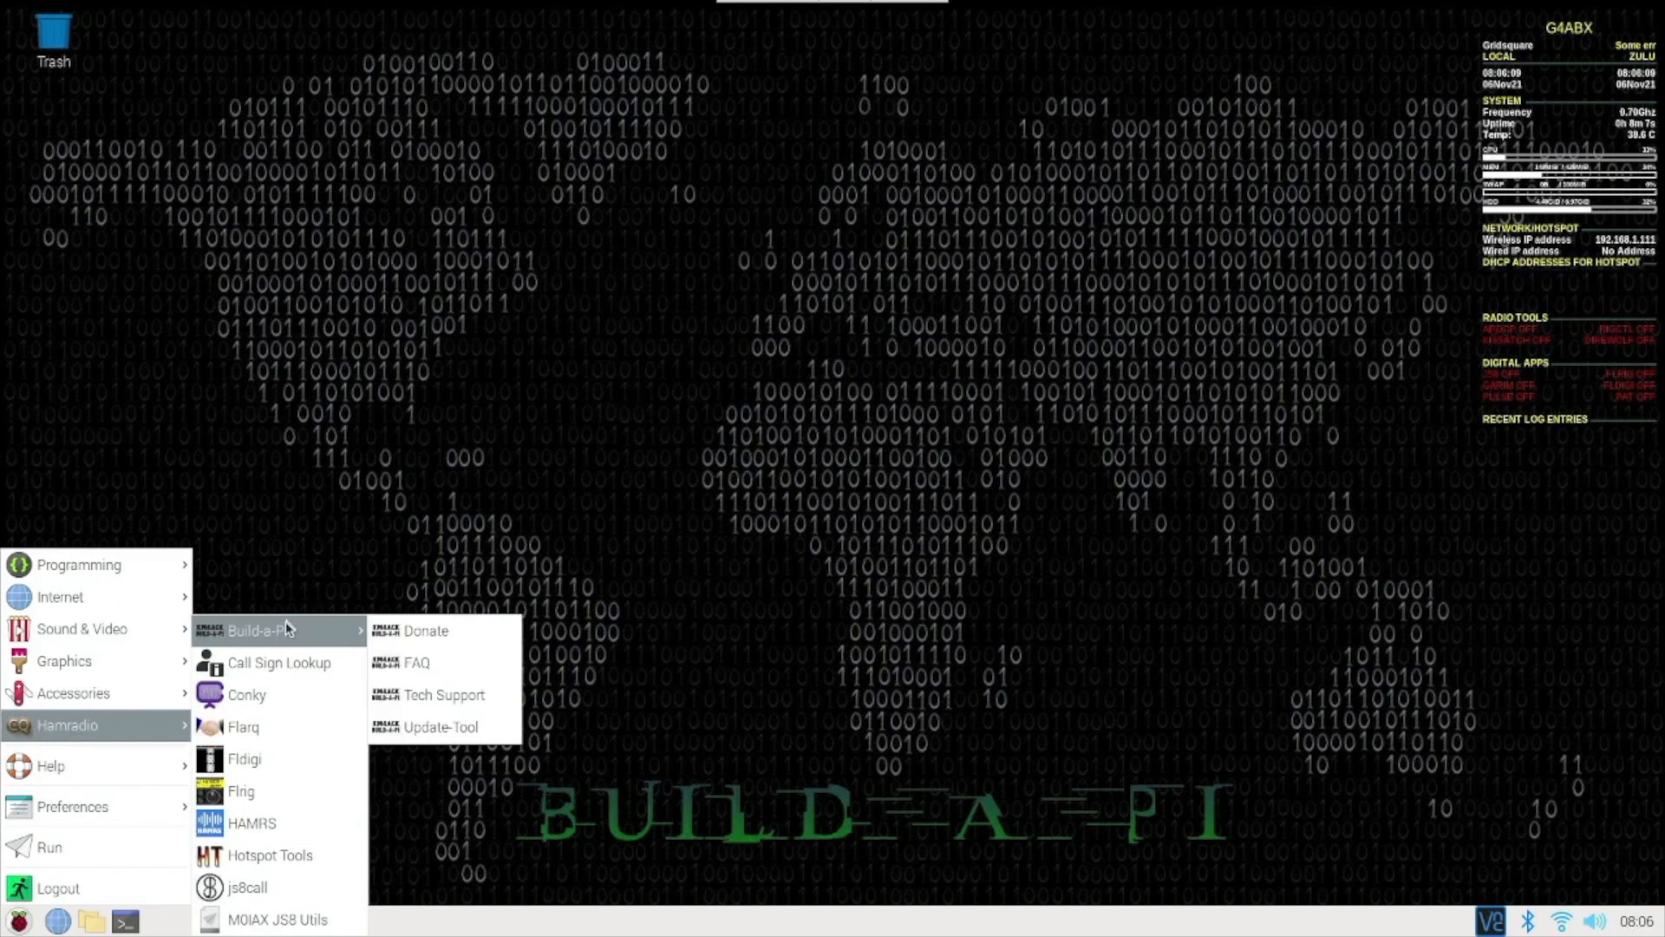
mouse_move(431, 736)
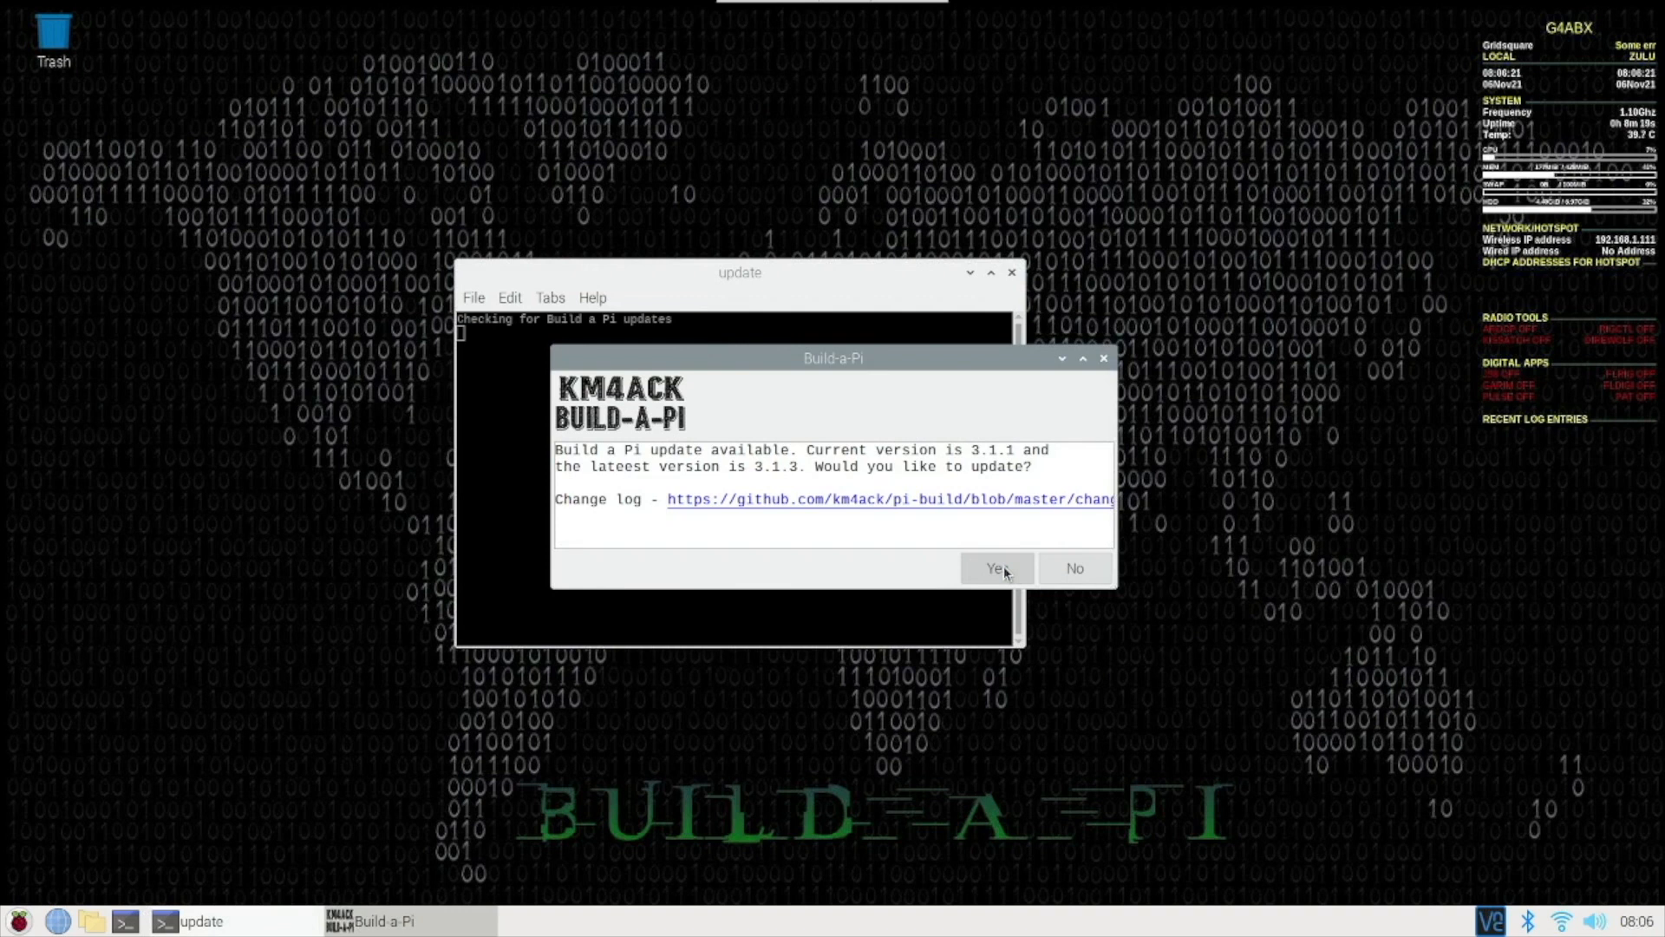
click(997, 569)
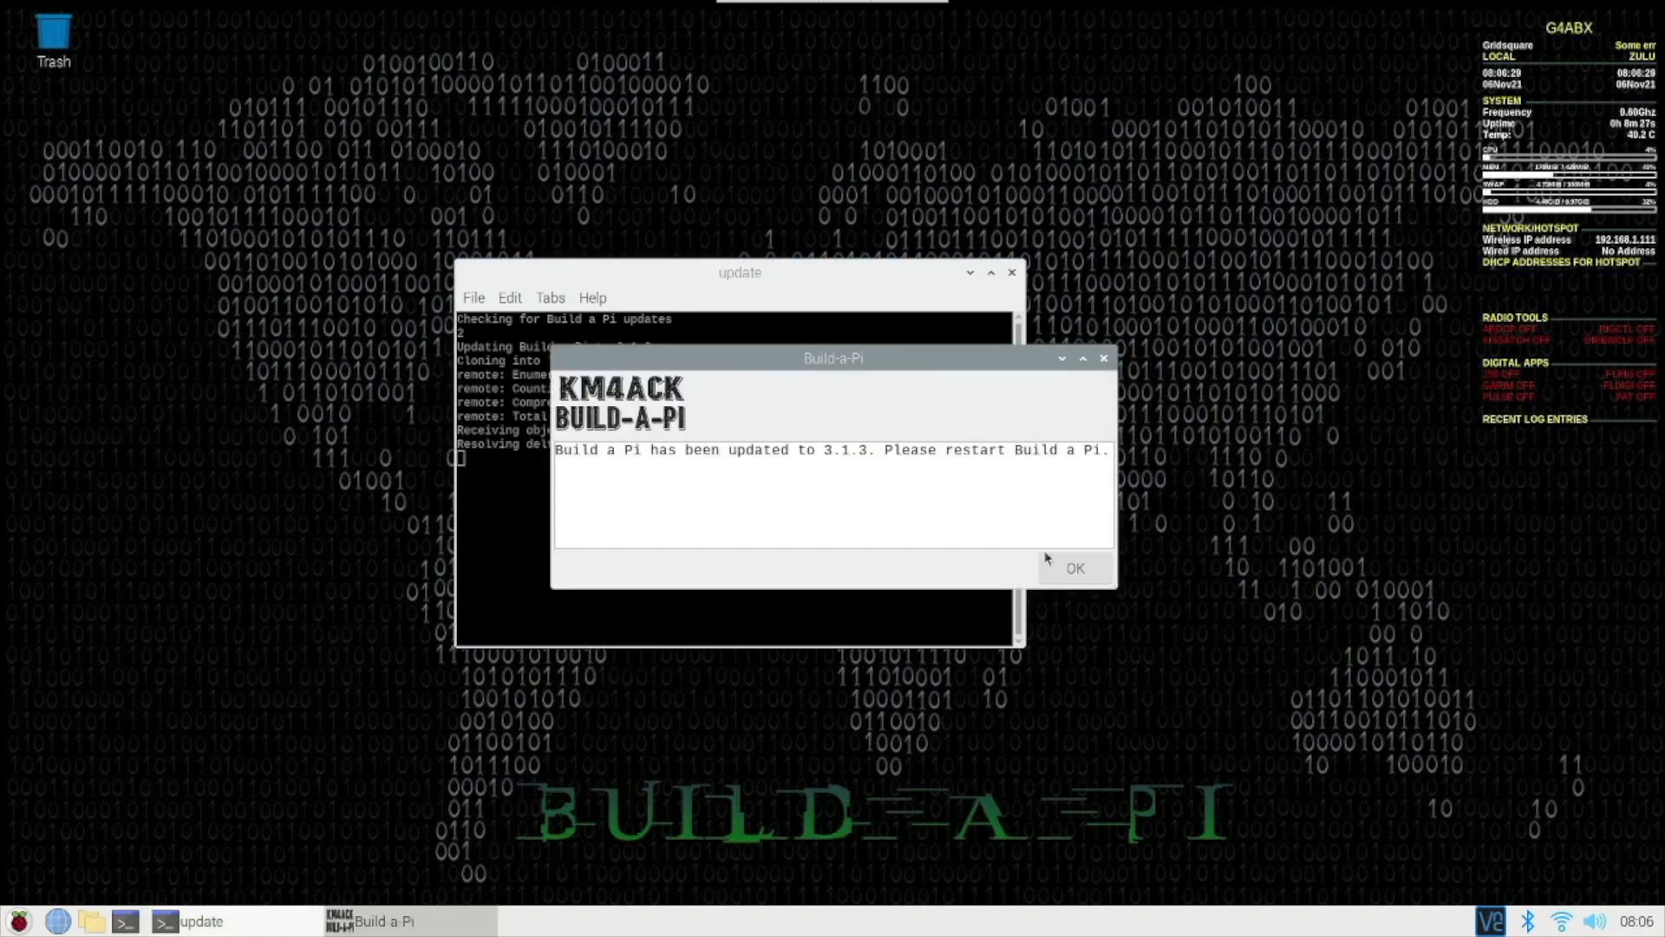
click(1075, 568)
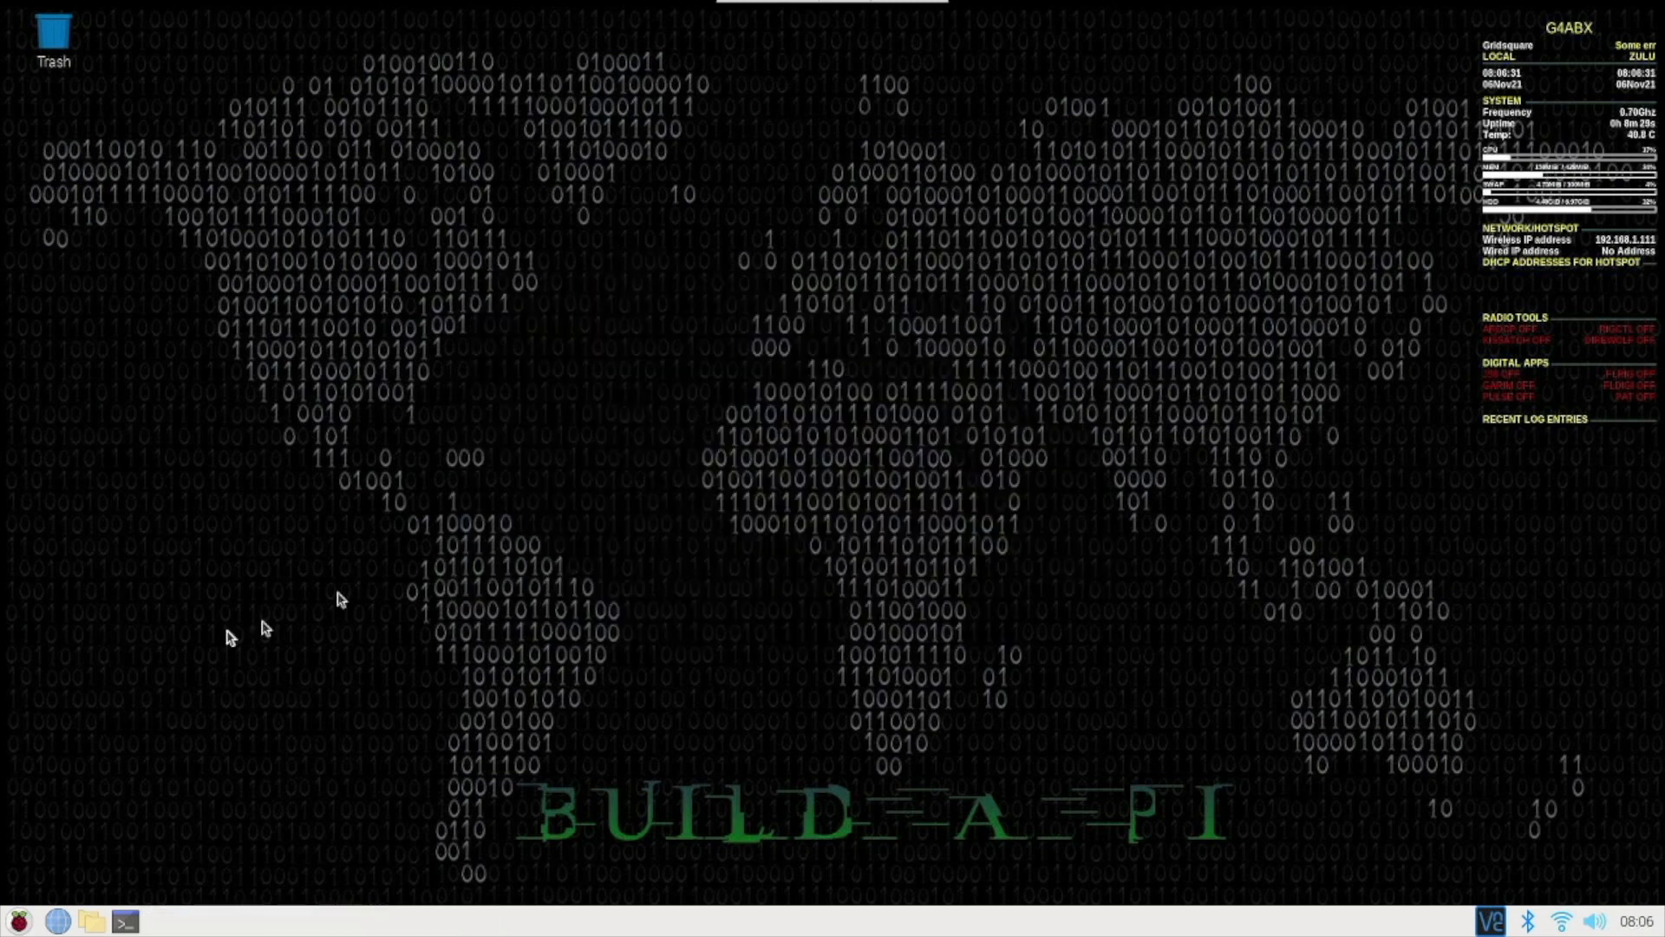
Relaunch the Build-a-Pi Update-Tool and run Start Scan to list Base Apps install status
click(13, 921)
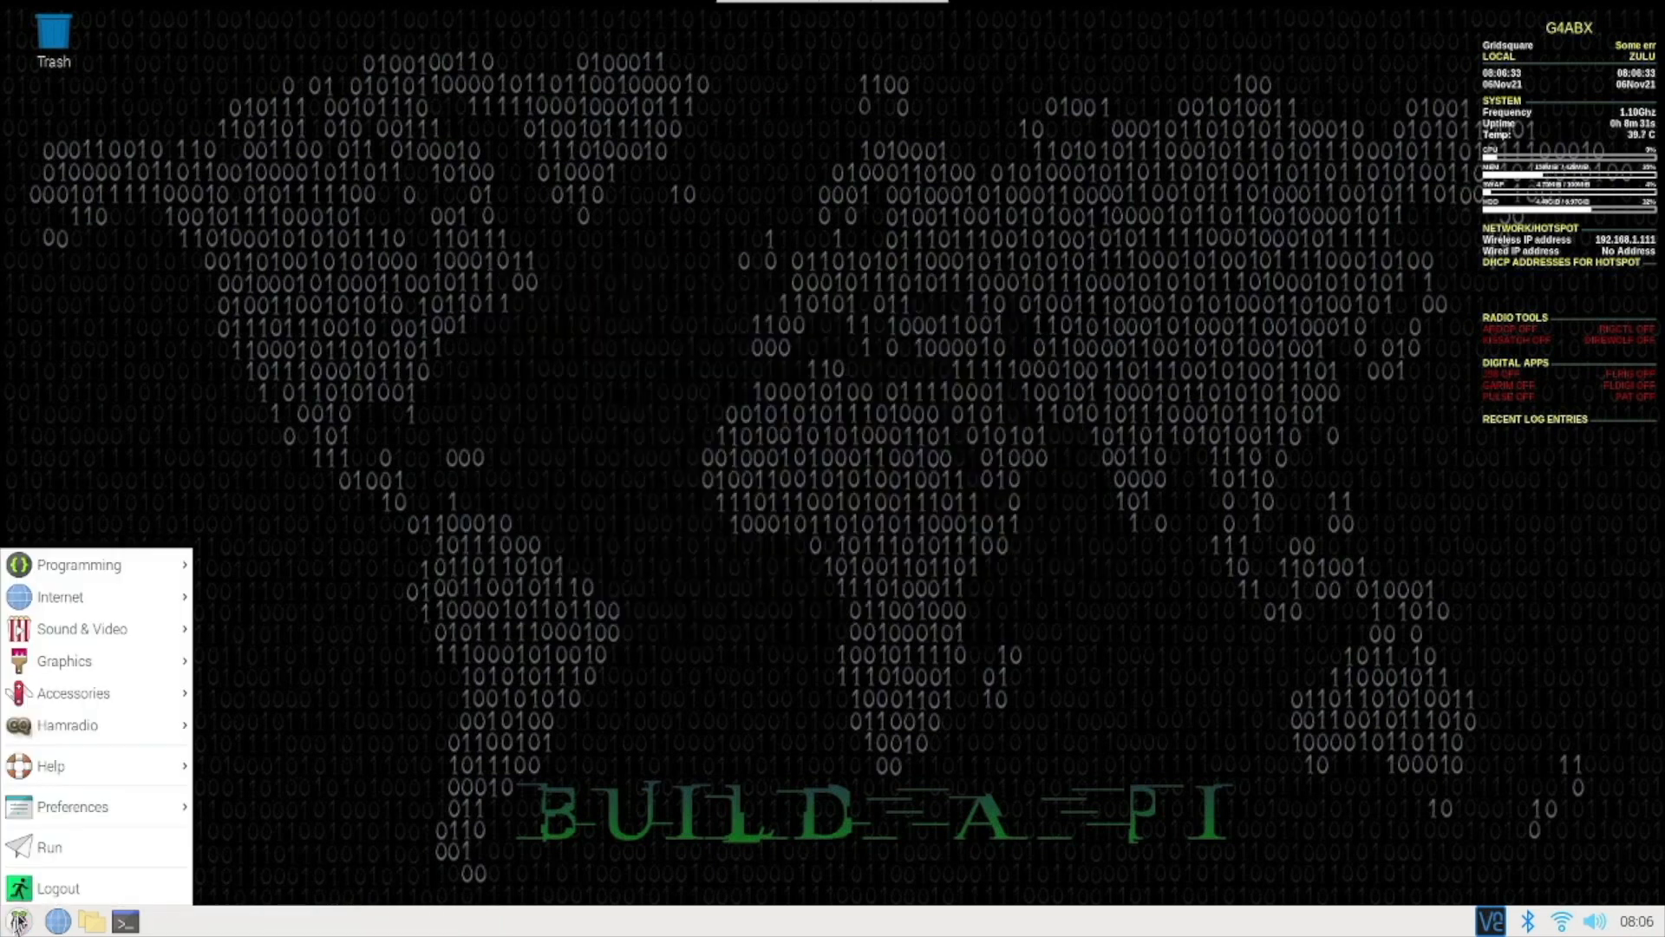
click(67, 725)
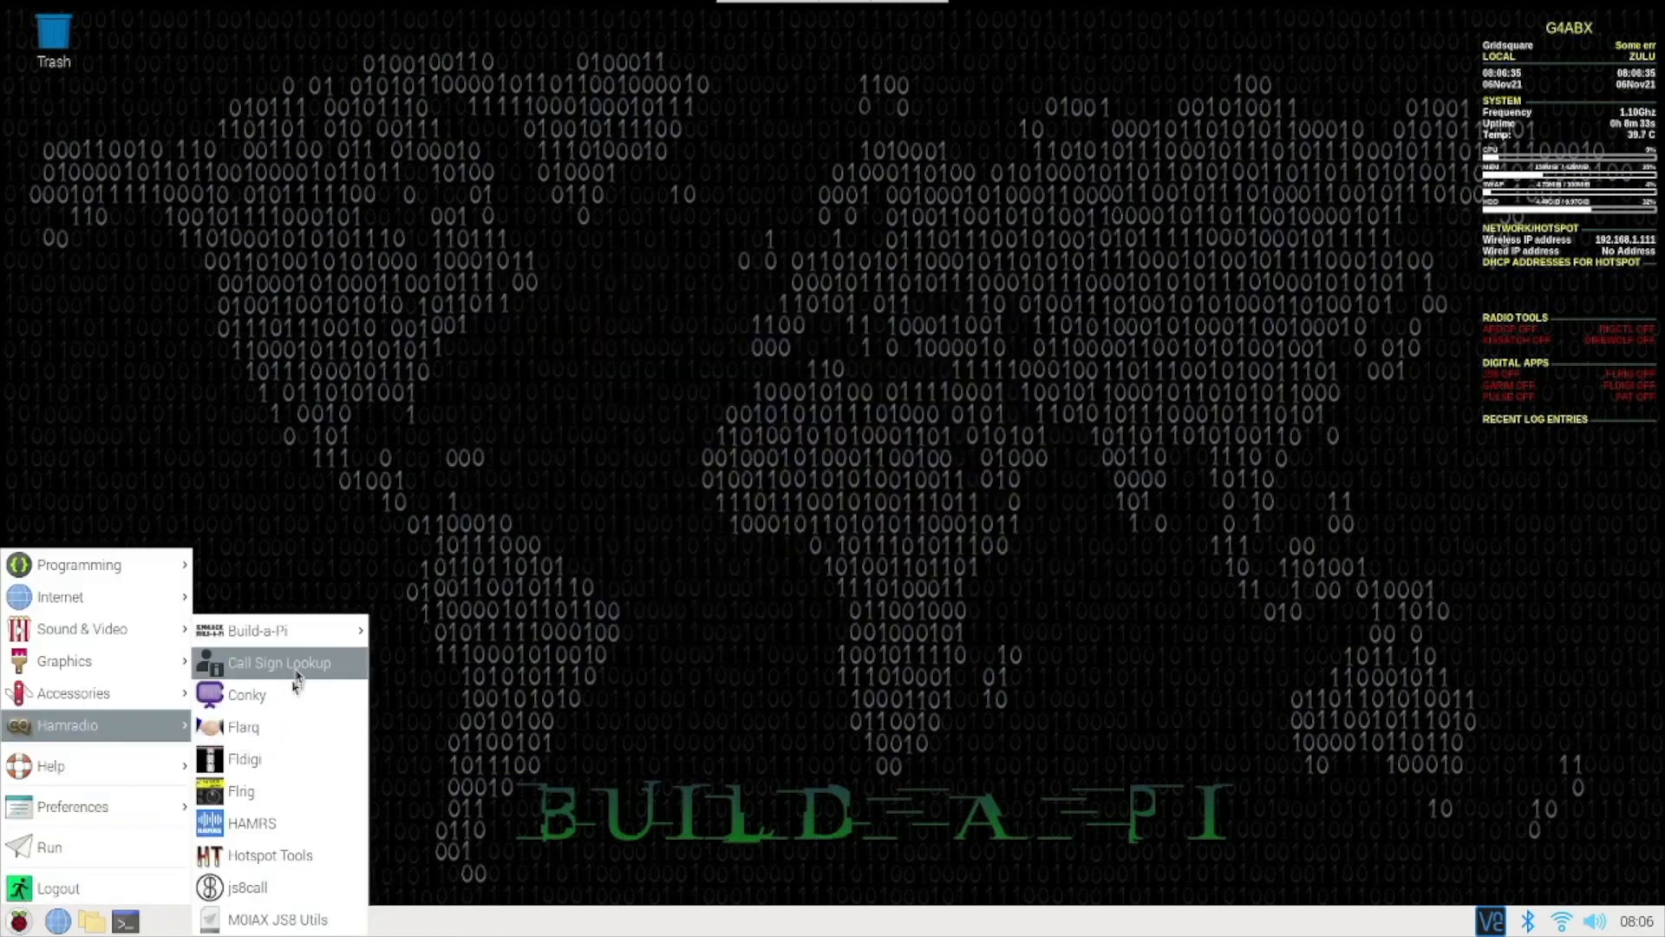
mouse_move(256, 629)
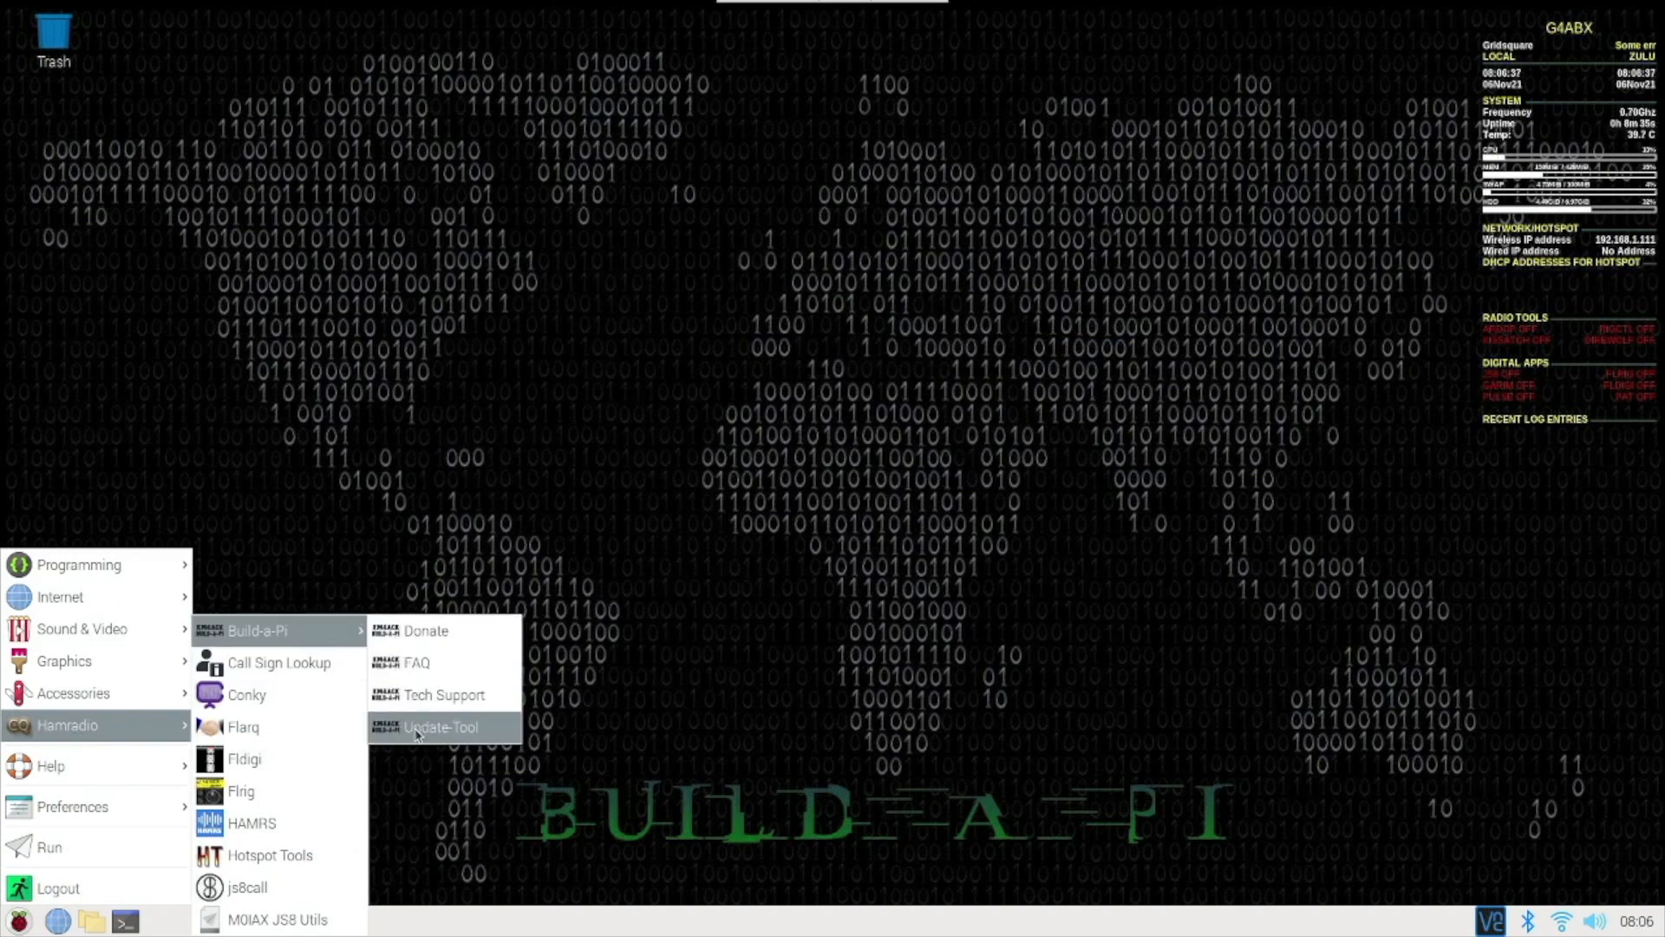
click(442, 727)
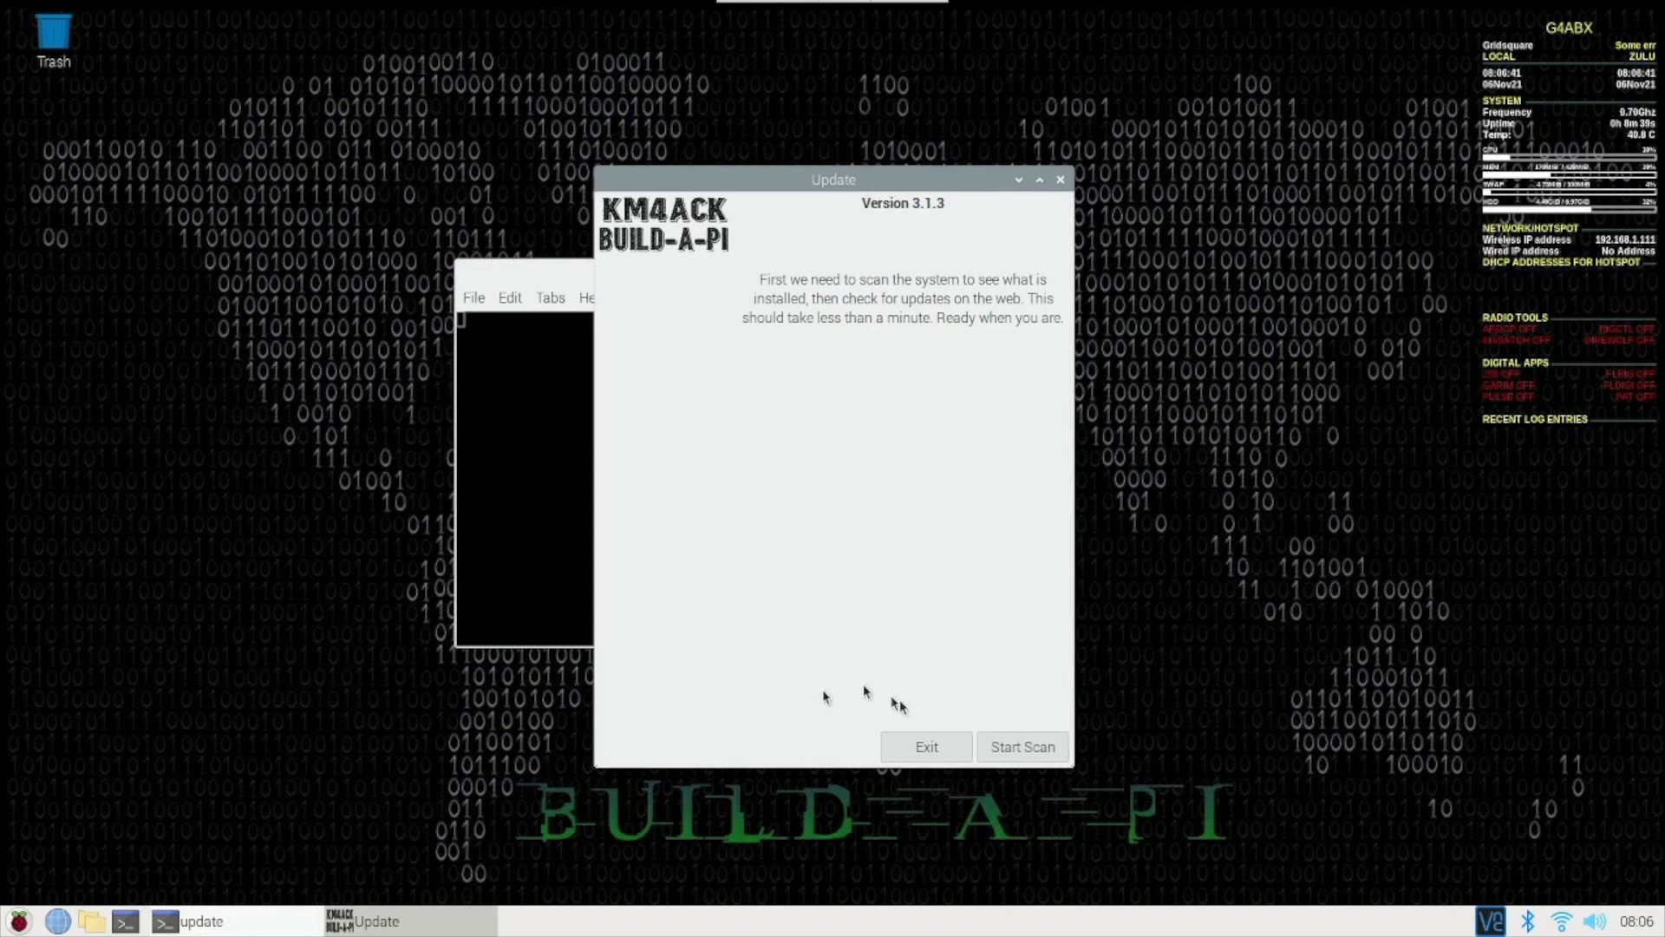
click(1022, 746)
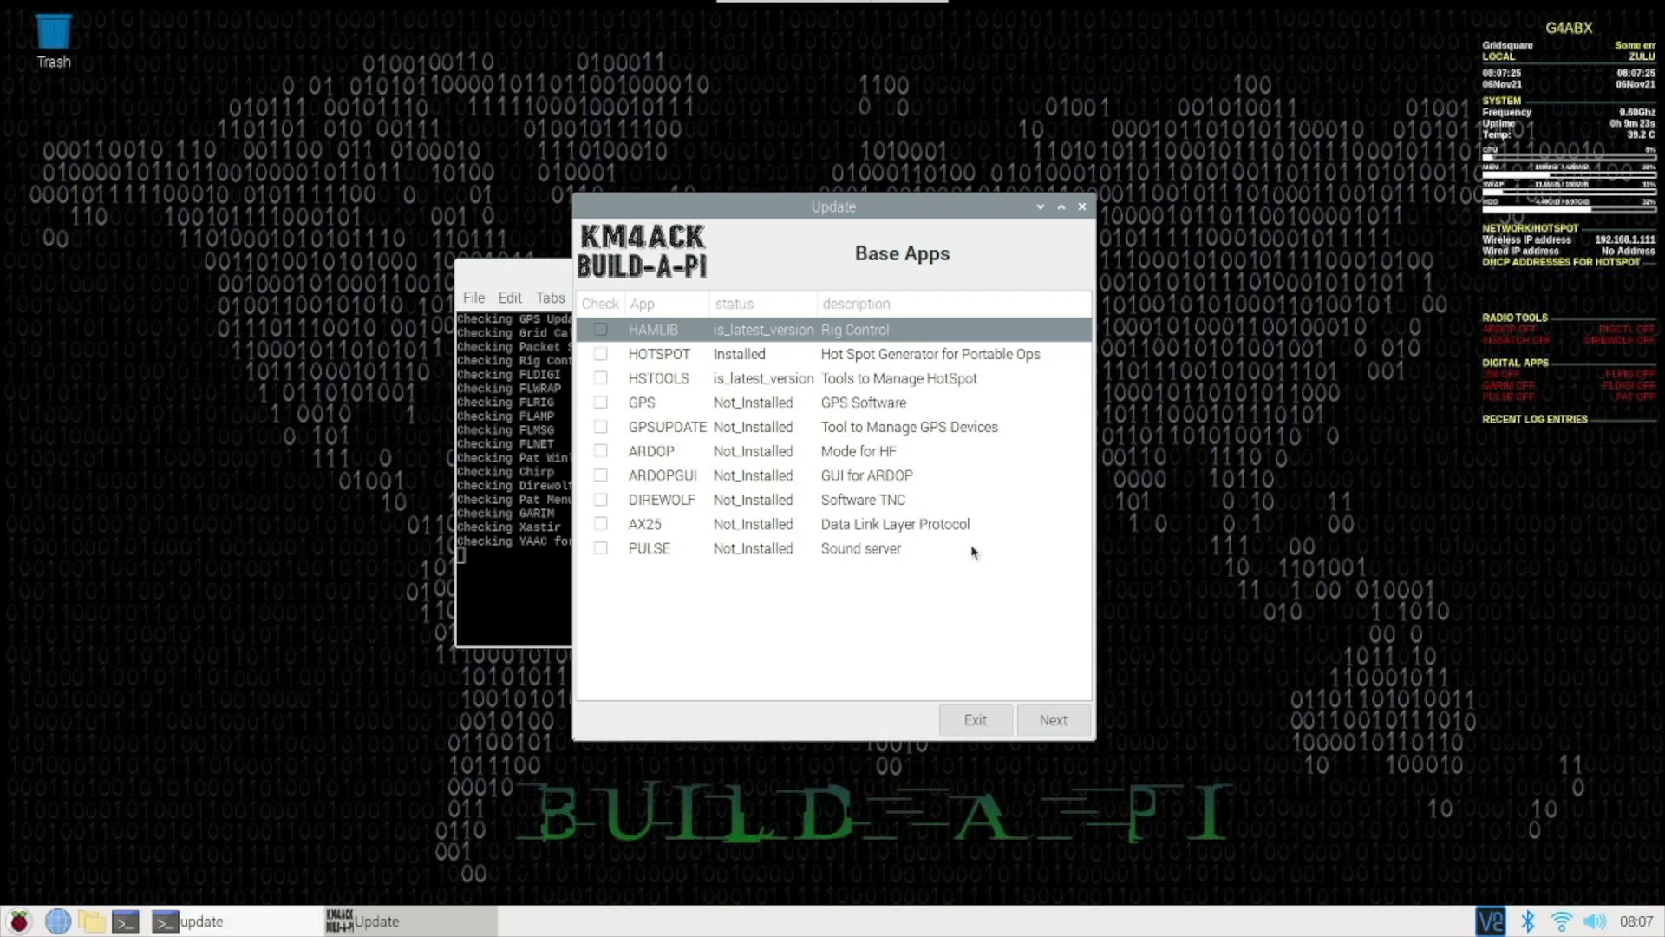
mouse_move(658, 448)
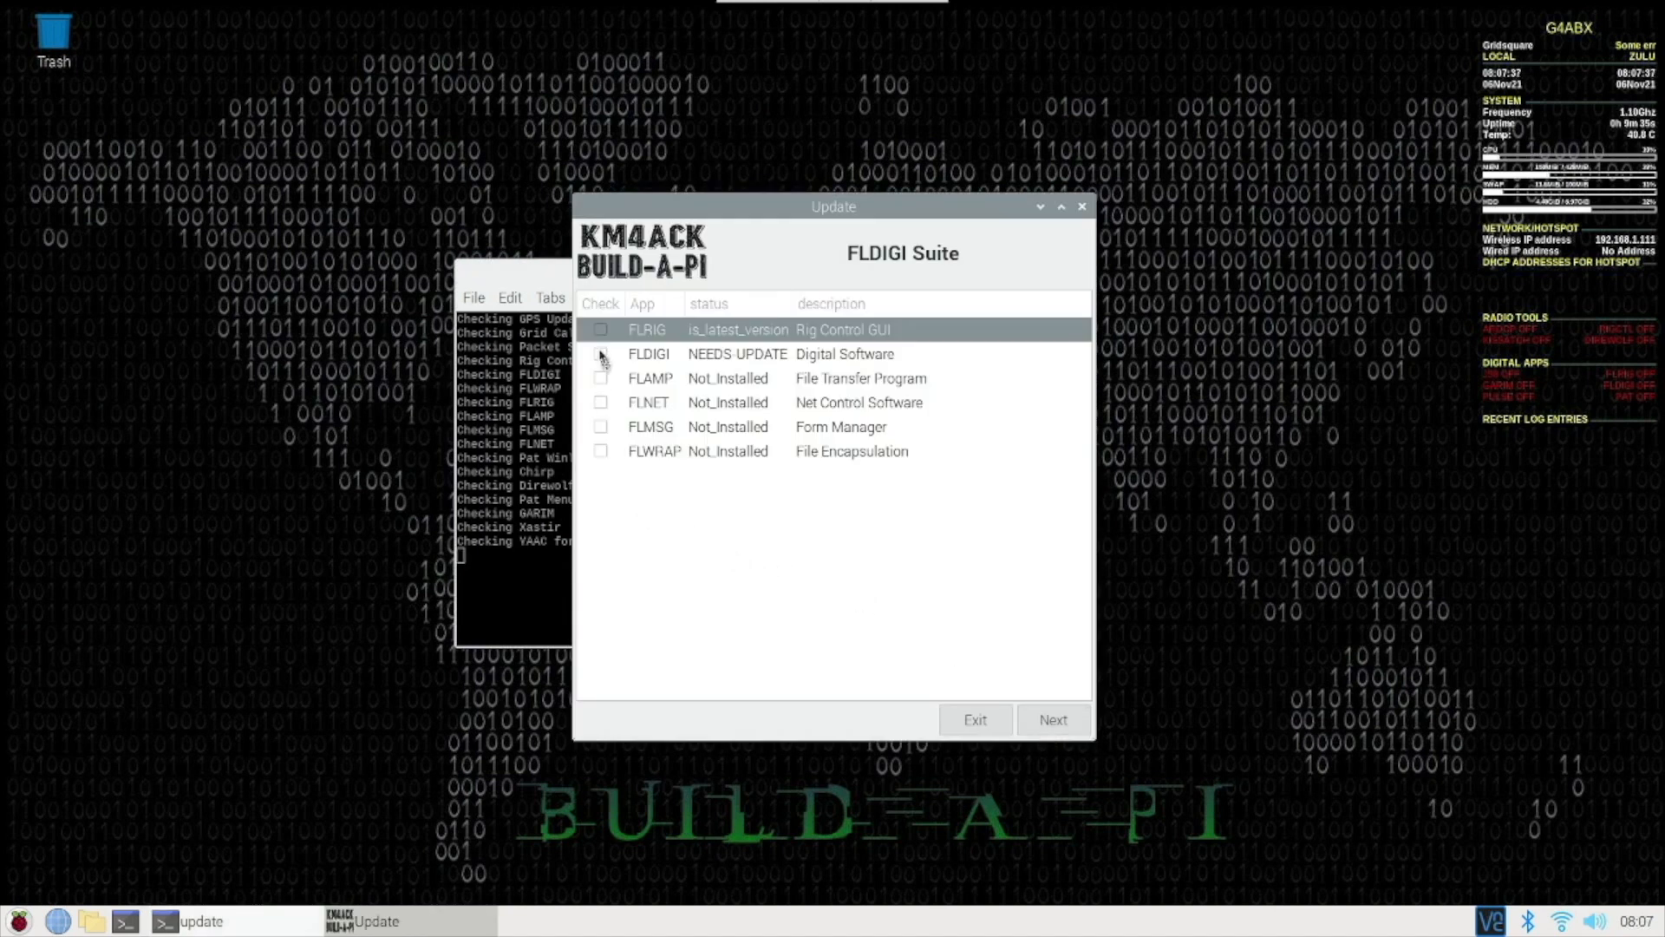
Mark FLDIGI for updating in Base Apps, leaving FLRIG unticked
click(601, 329)
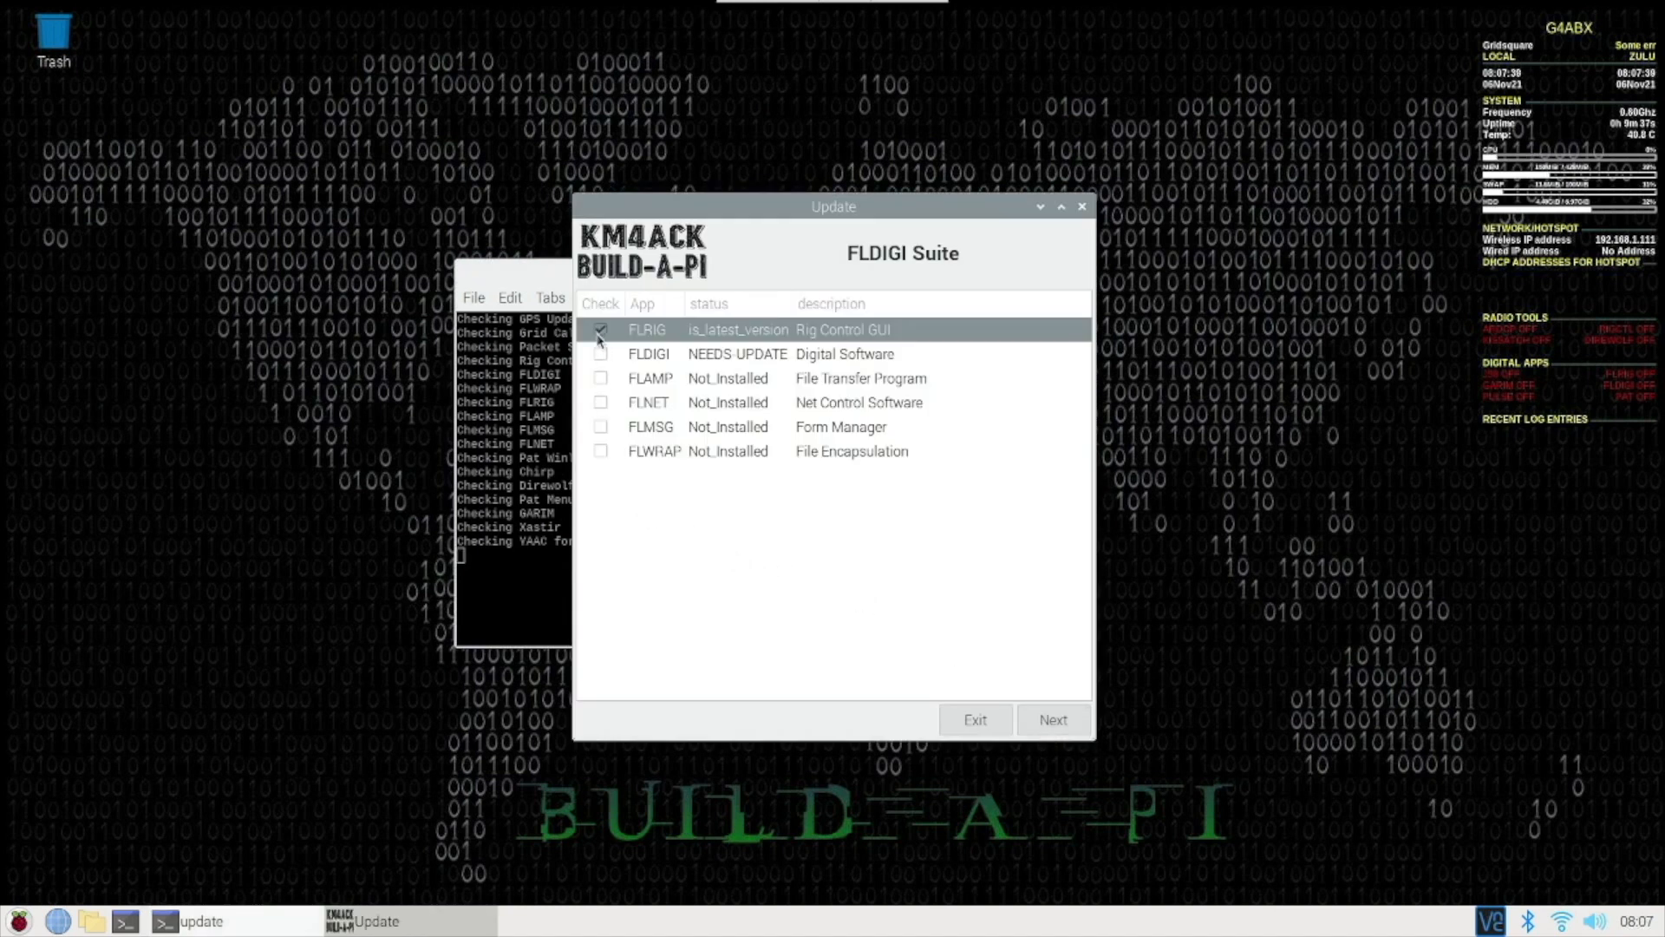
click(601, 330)
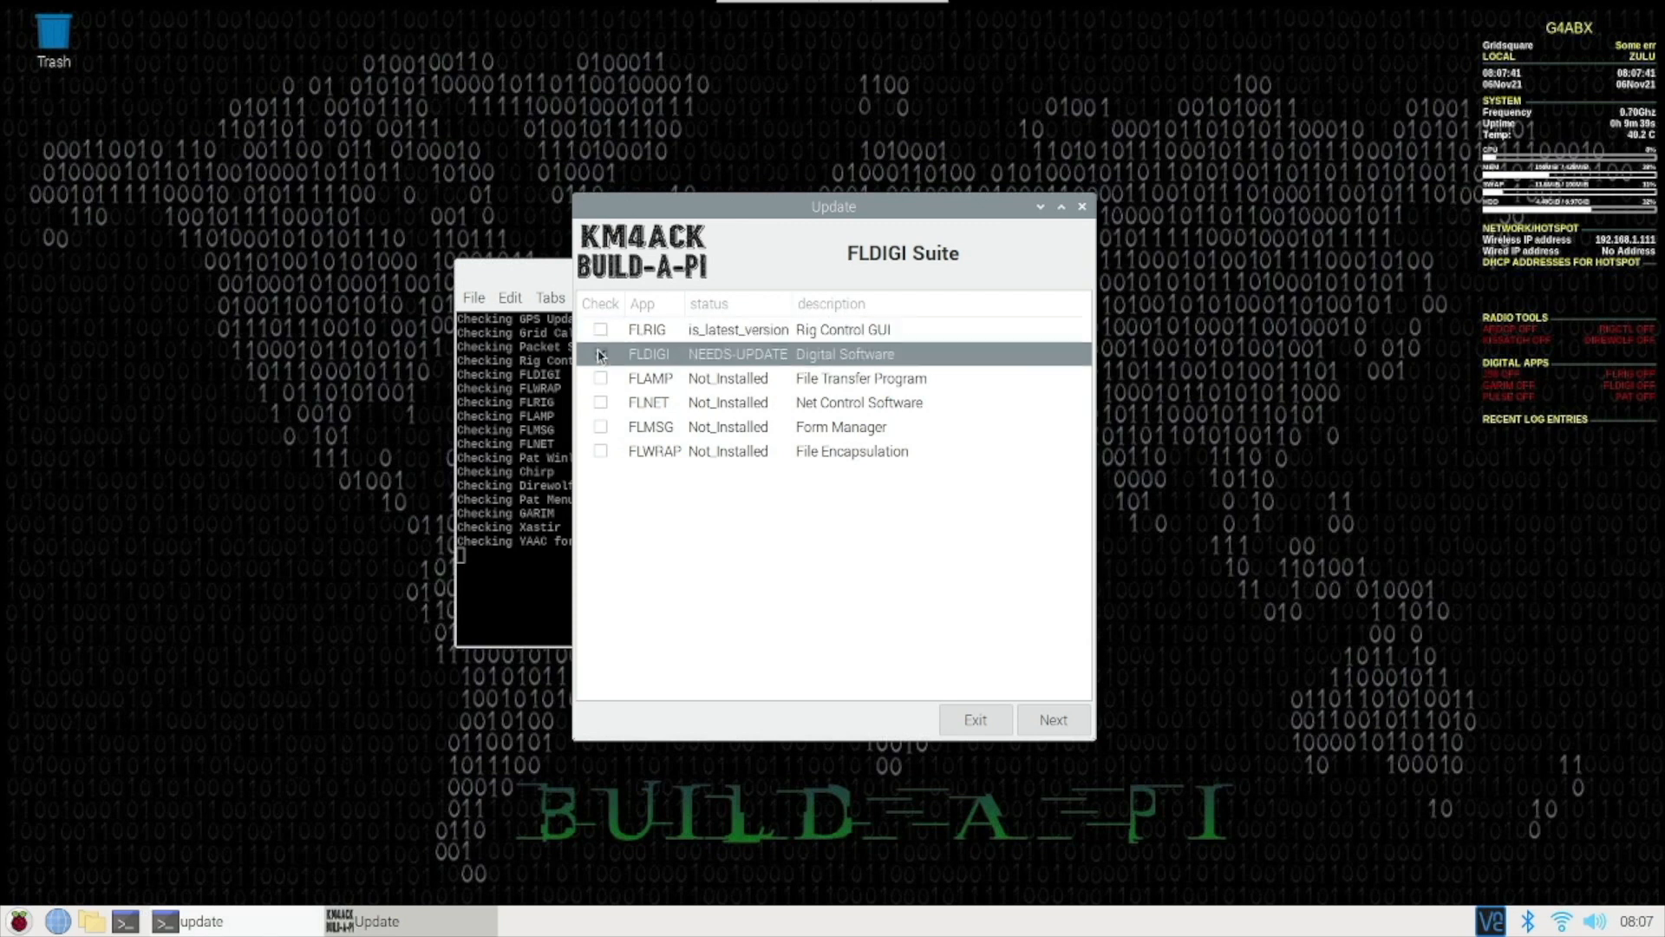
click(600, 354)
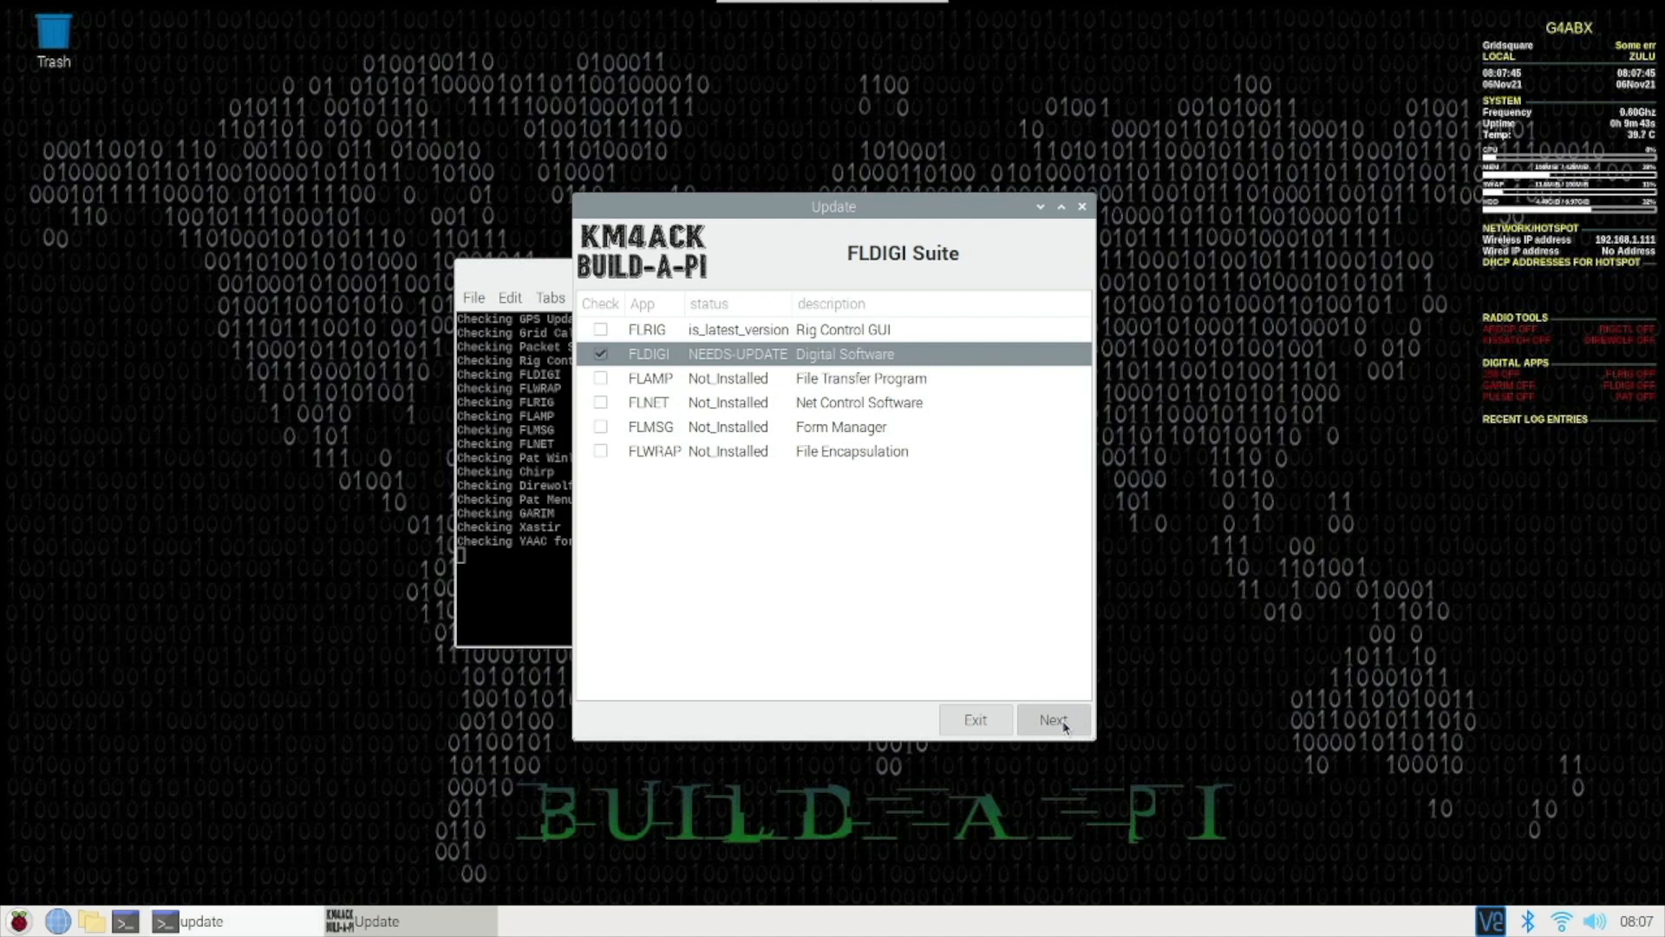
click(1054, 719)
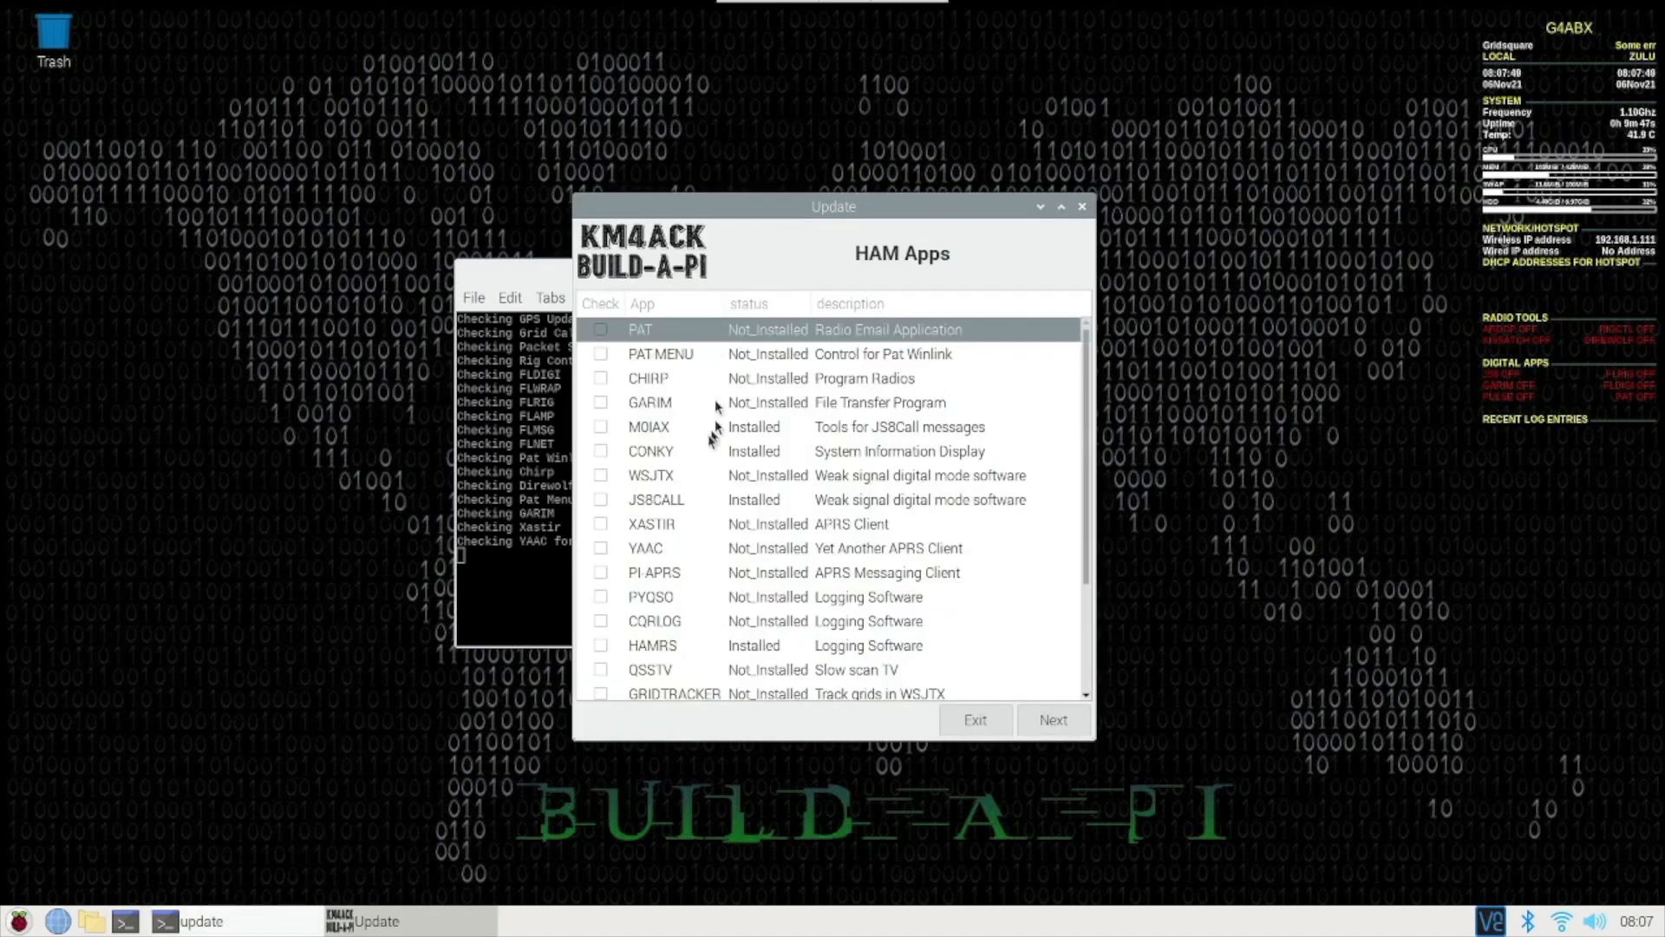
Tick WSJTX in HAM Apps, pass the utilities page, and install the selected apps
scroll(down, 3)
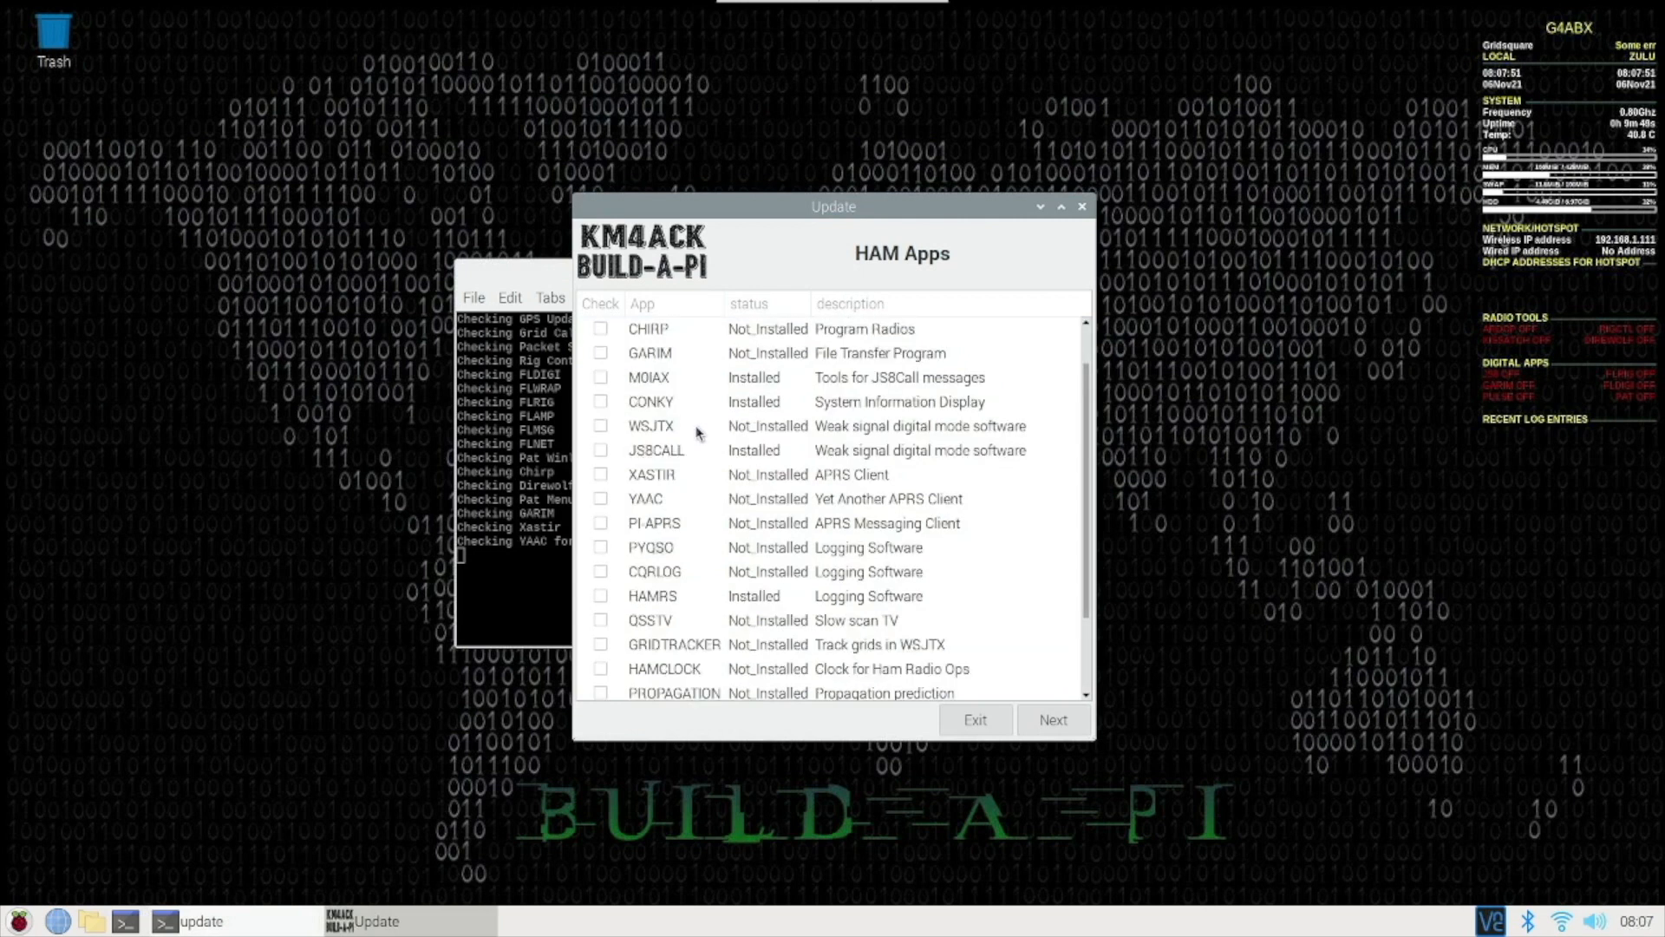
mouse_move(689, 407)
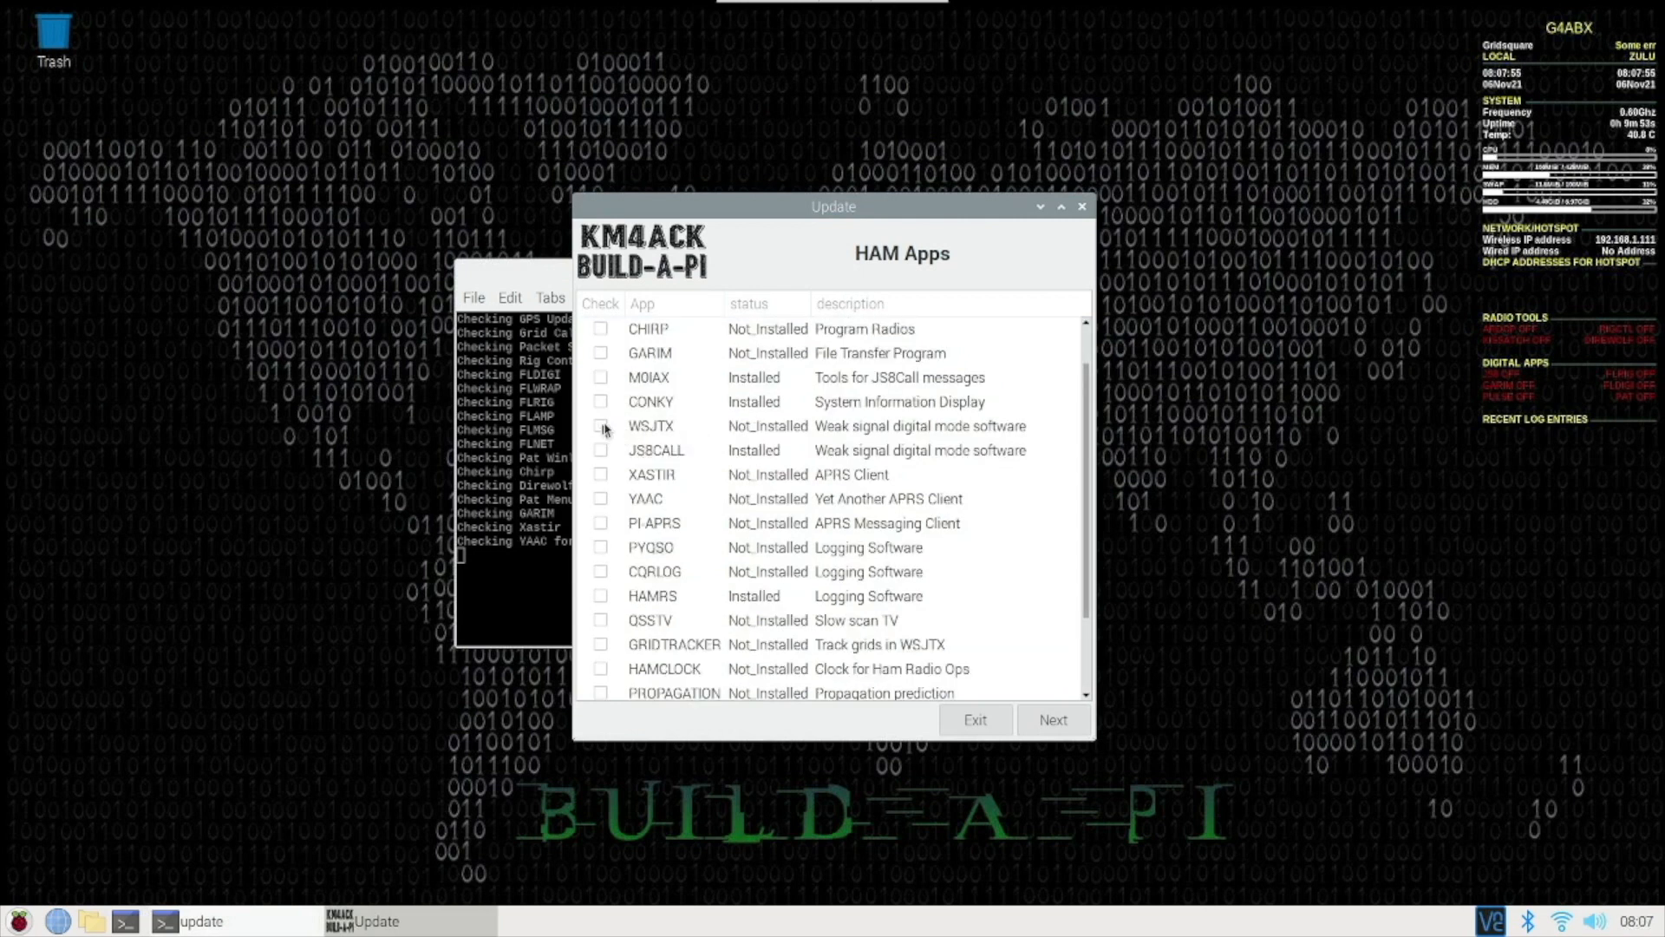
click(600, 426)
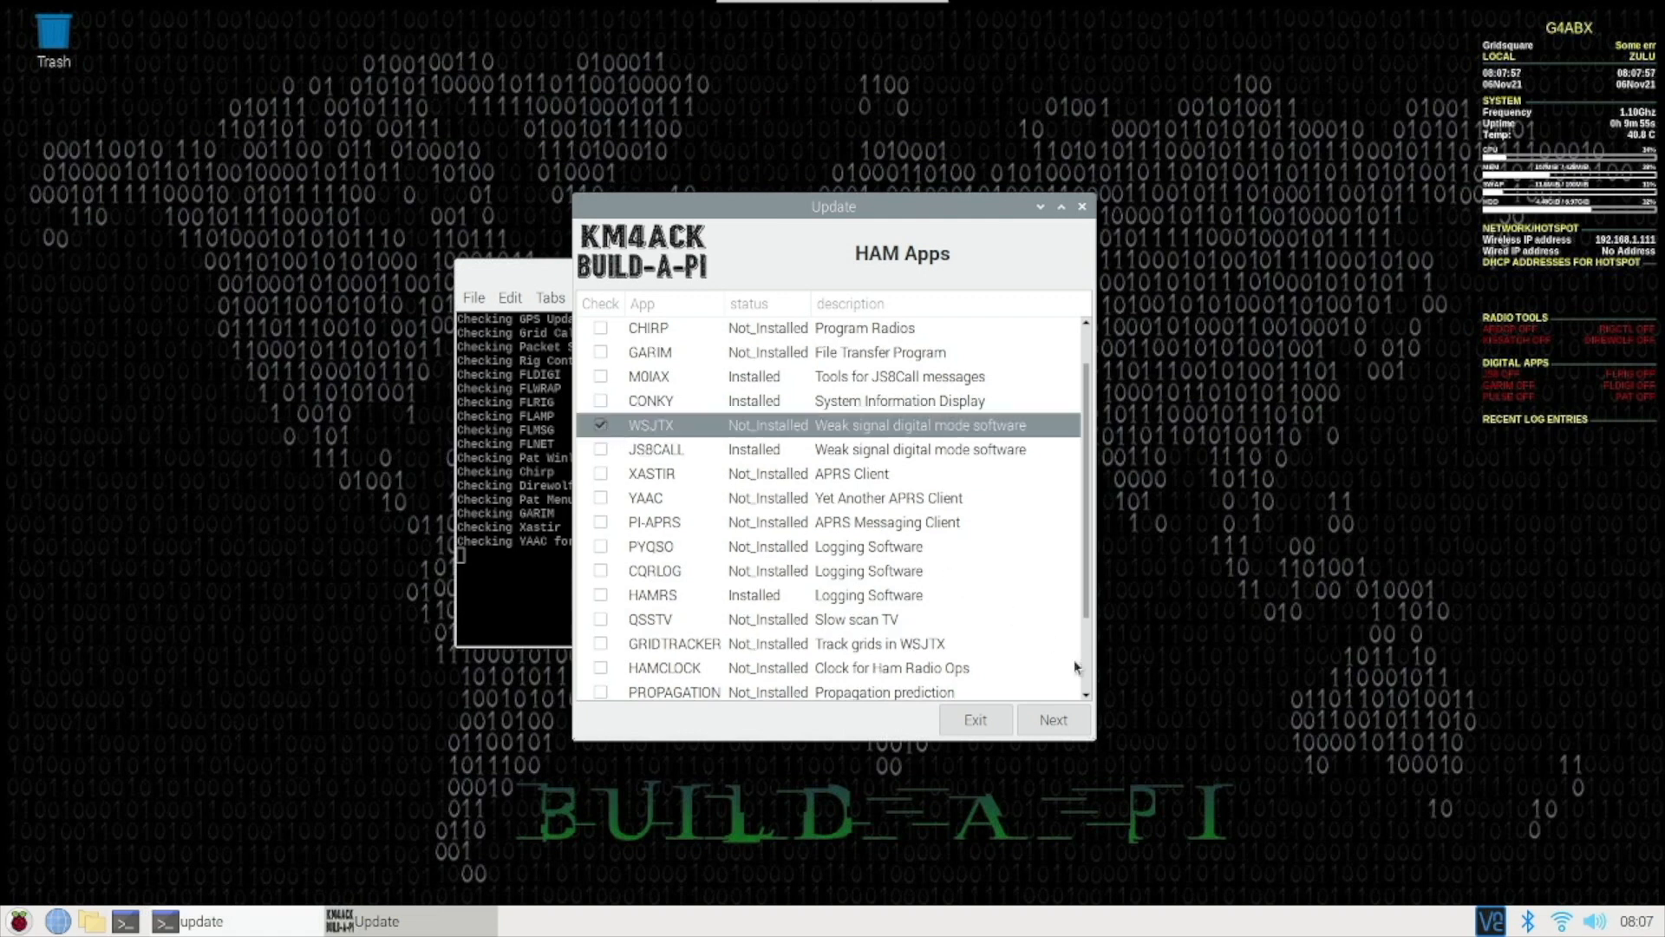
mouse_move(1045, 681)
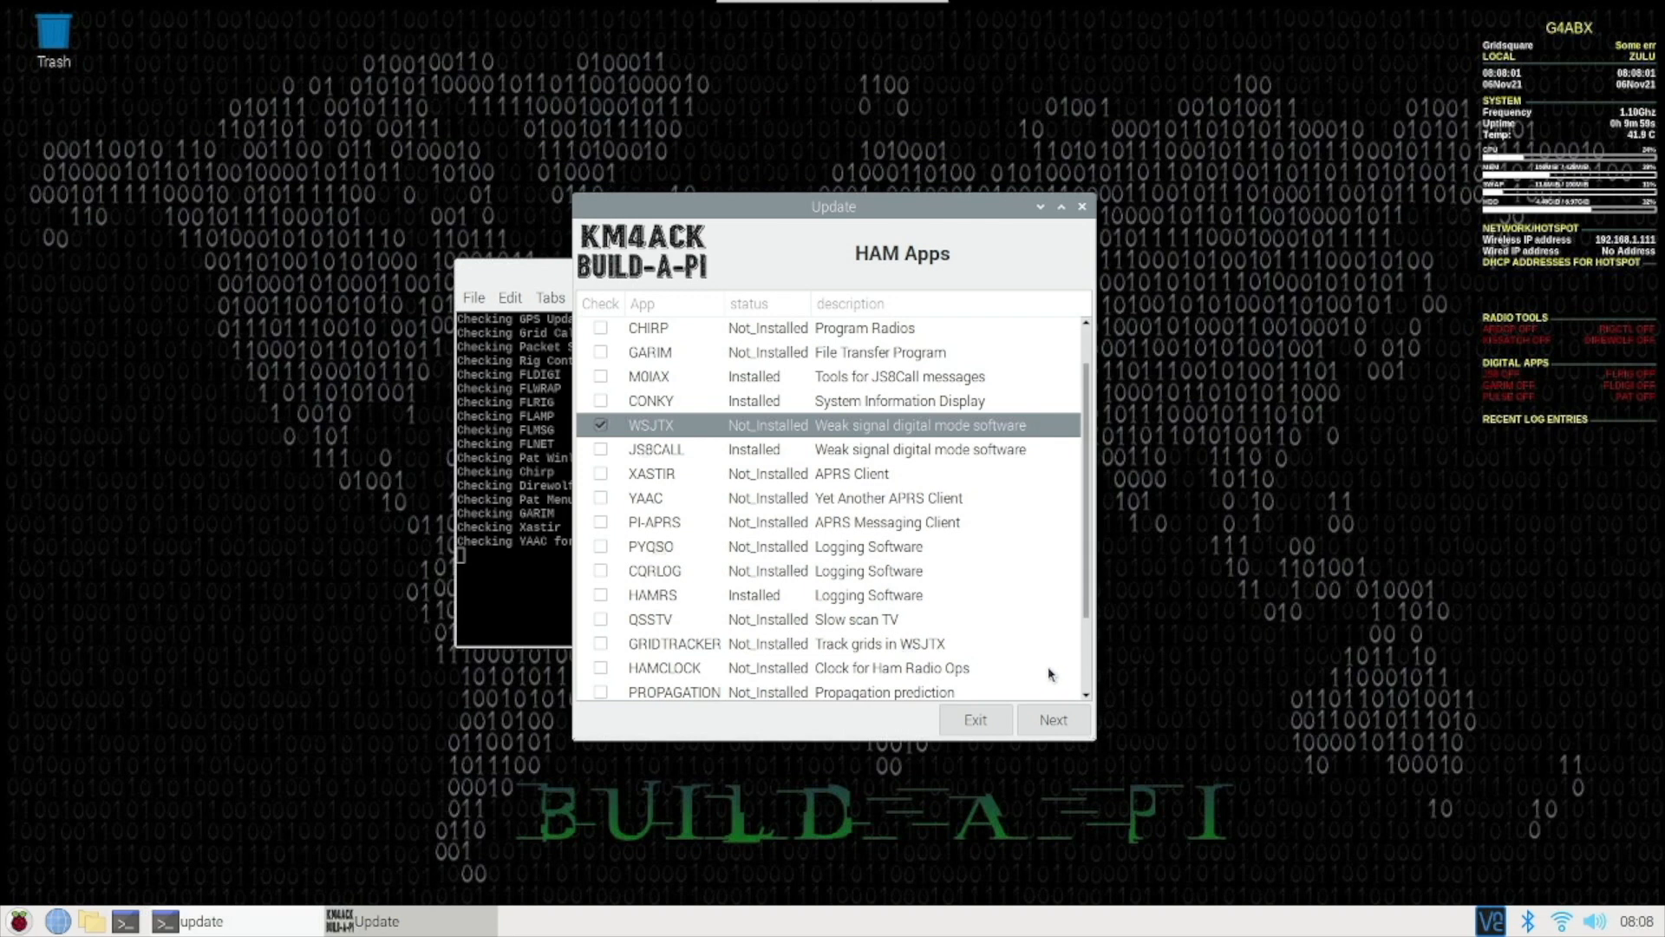
scroll(down, 3)
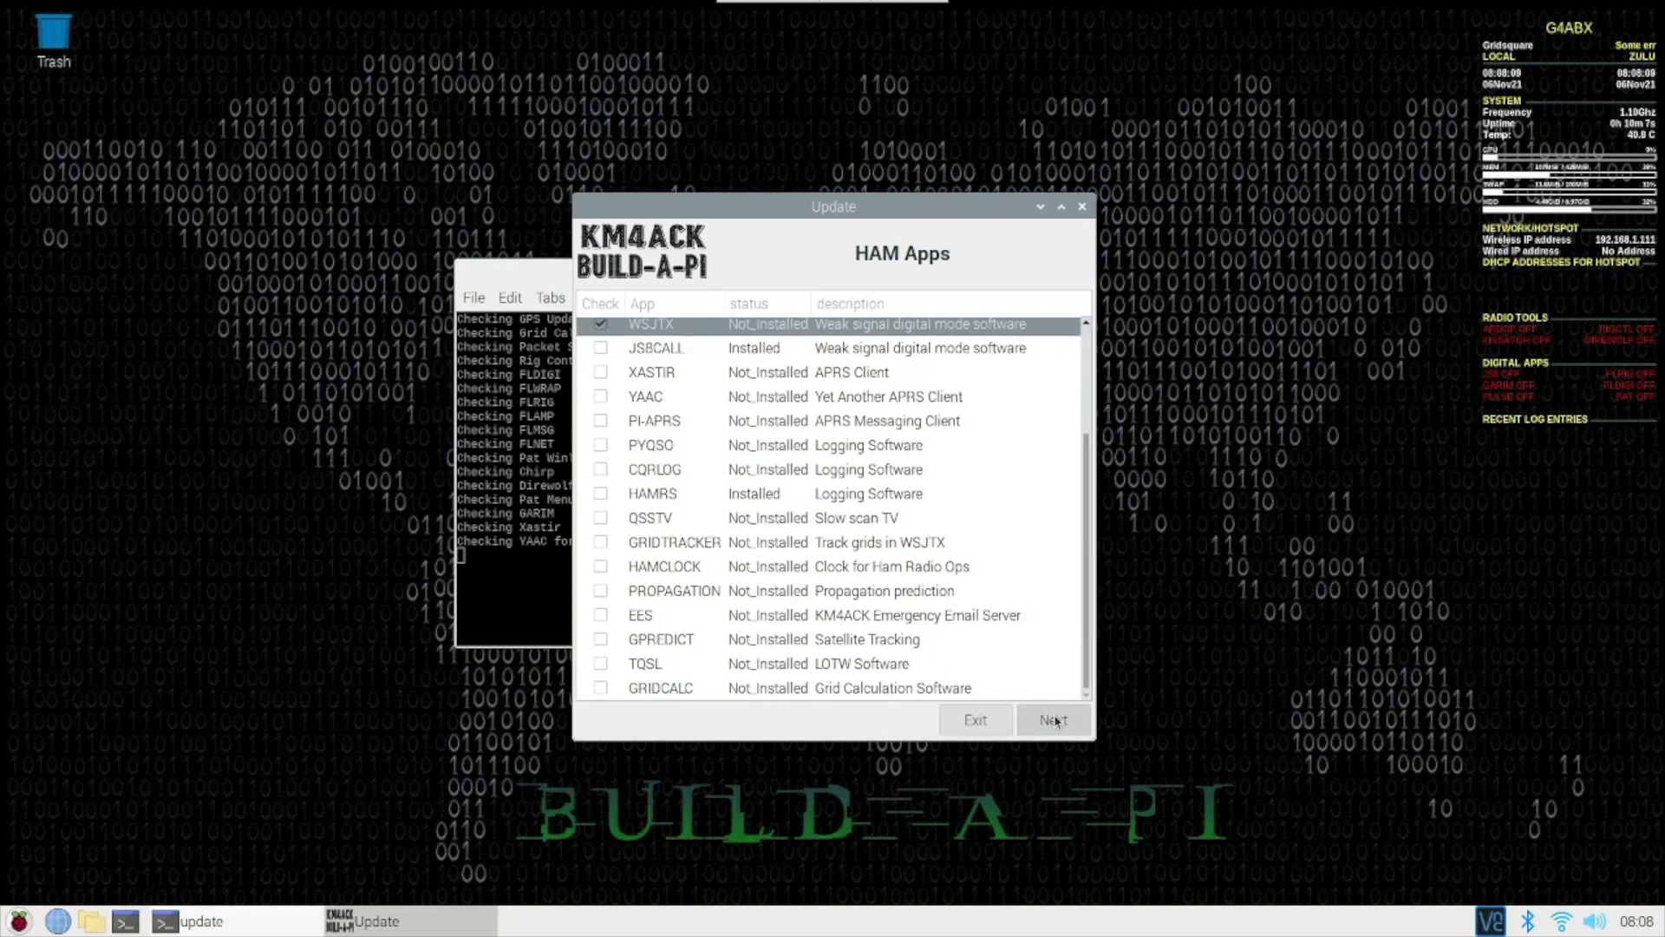
click(1053, 719)
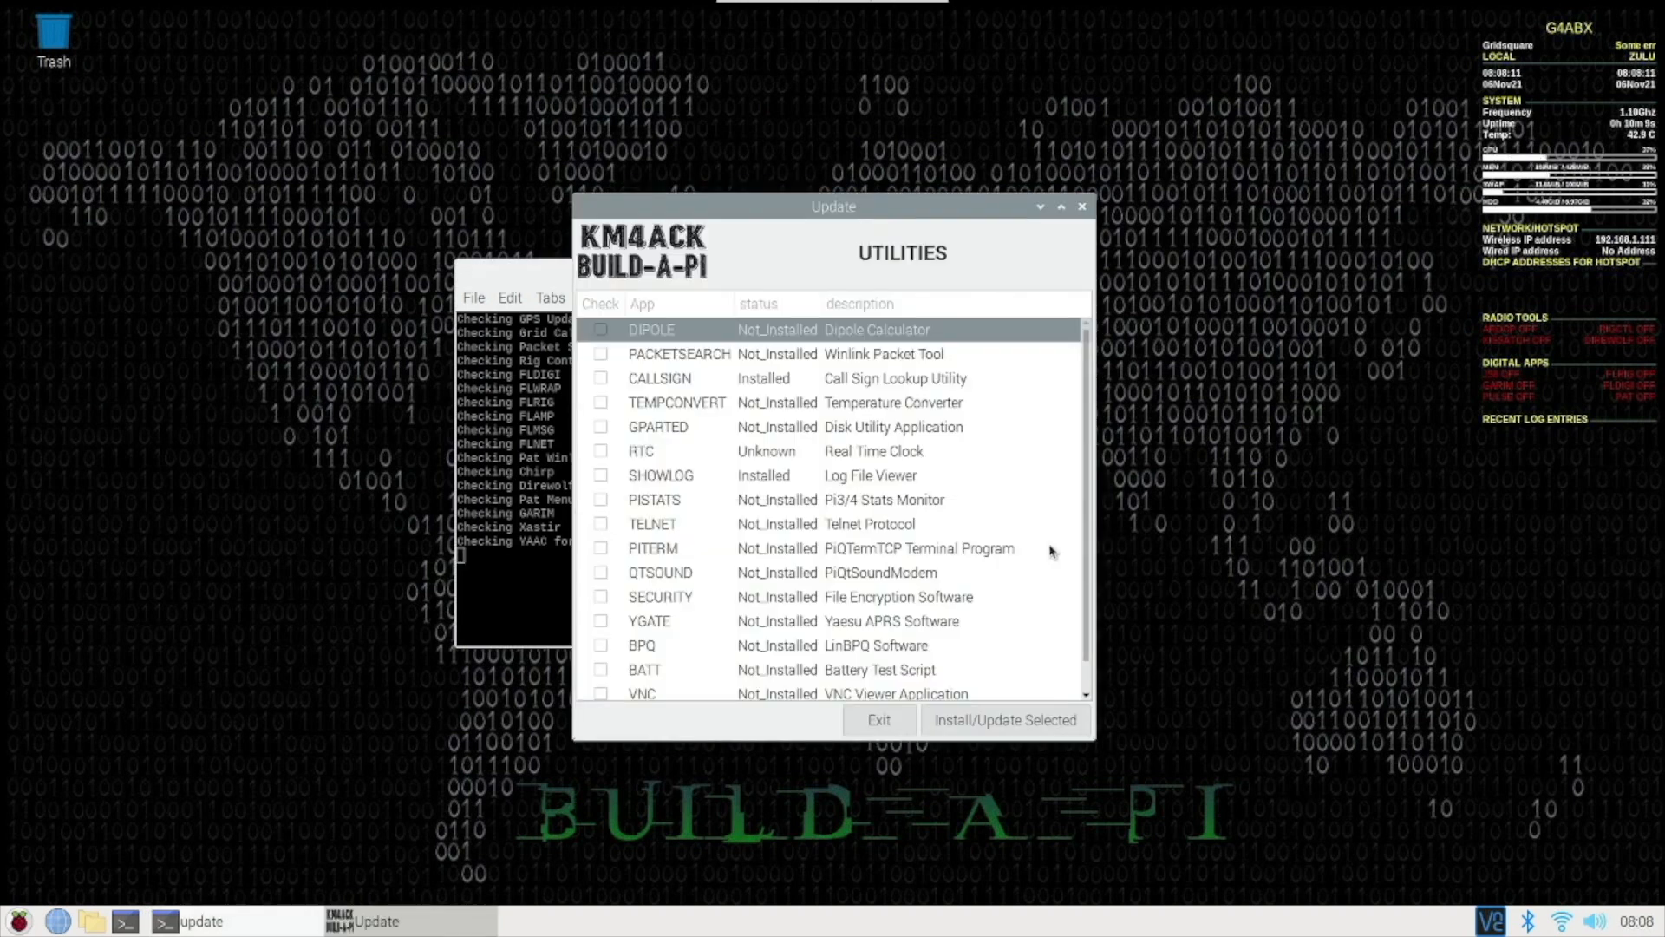
mouse_move(999, 482)
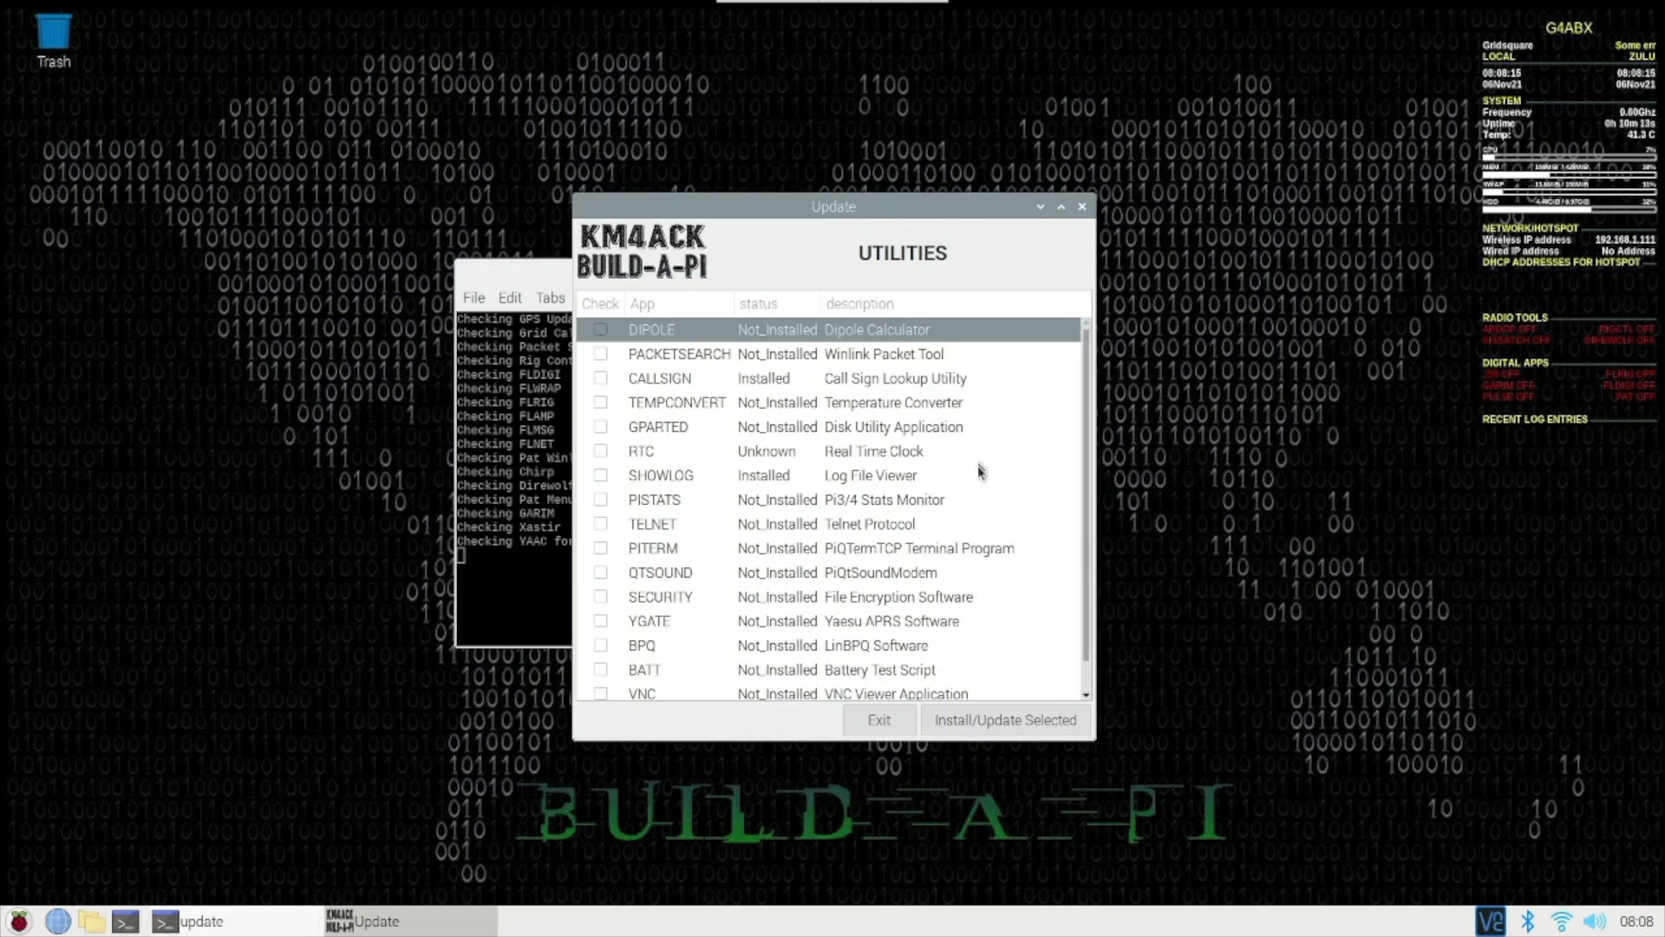
scroll(down, 3)
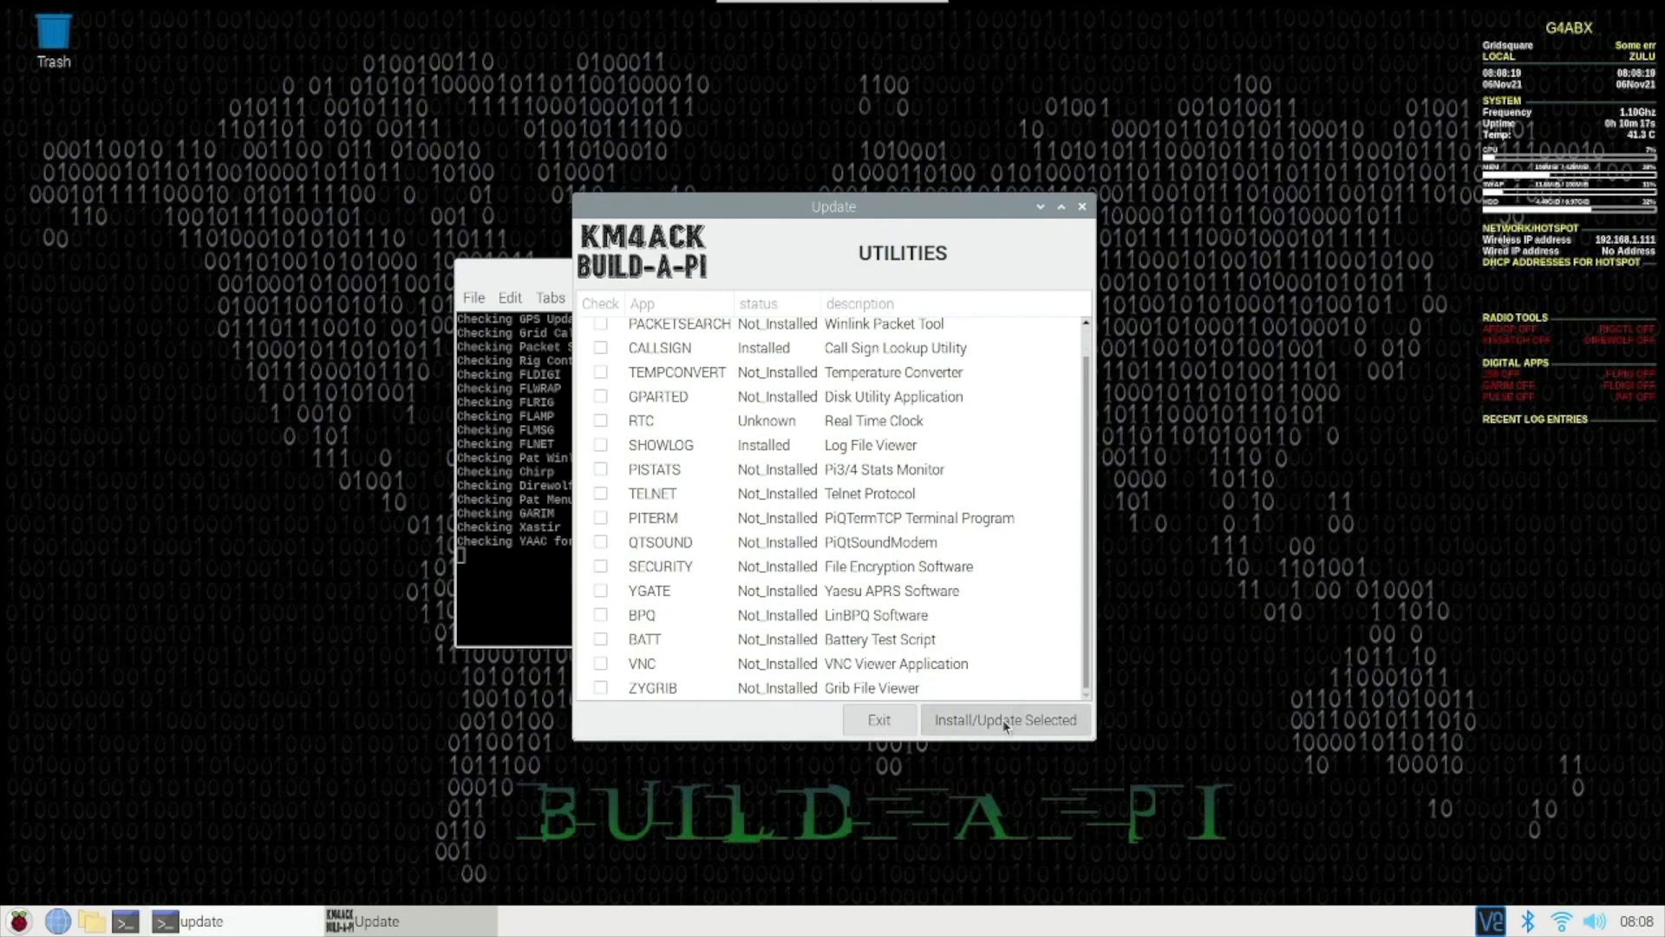
click(1005, 719)
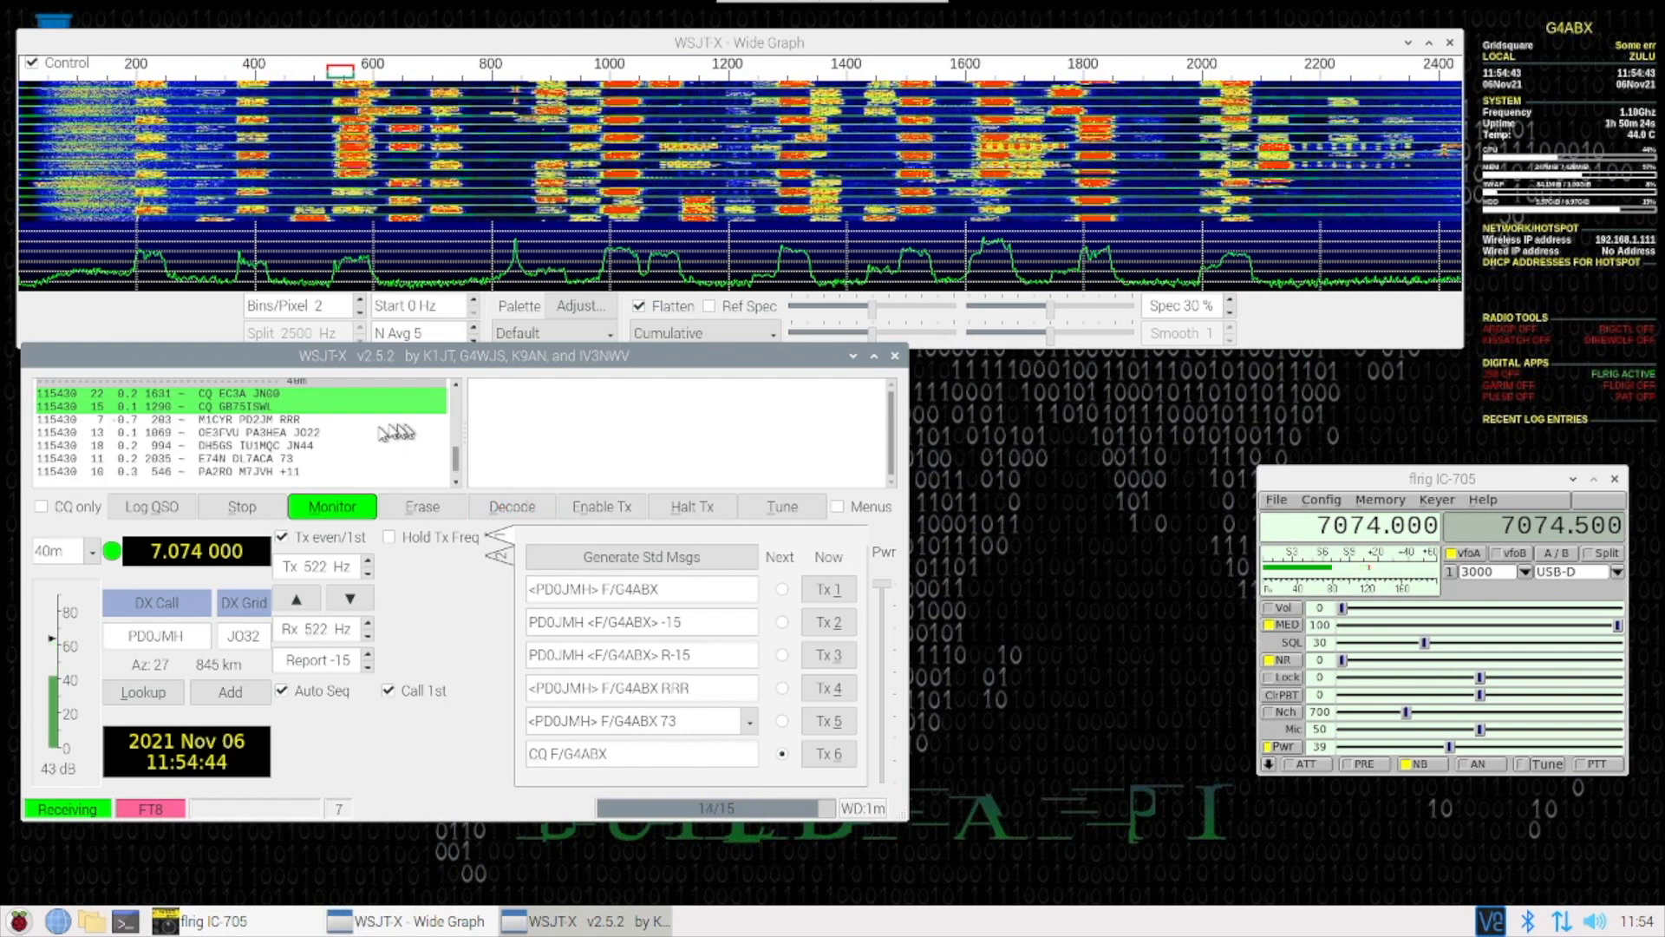
Answer the JN78 station's CQ with Tx enabled, receiving -14 and replying R+04
click(512, 505)
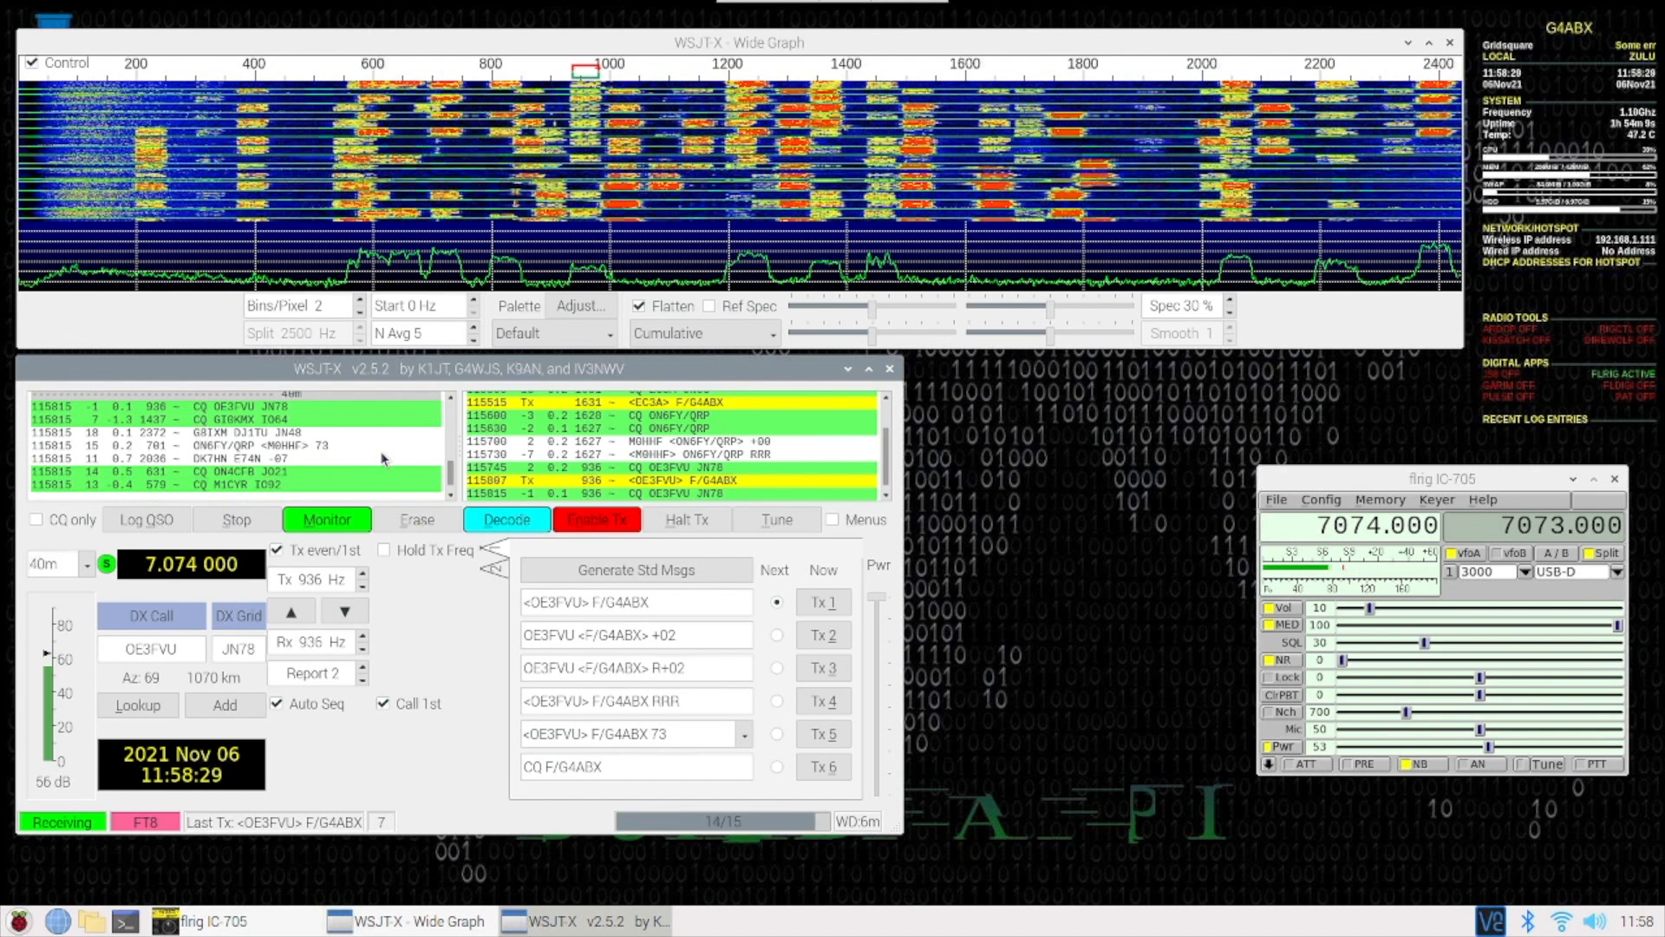
click(596, 519)
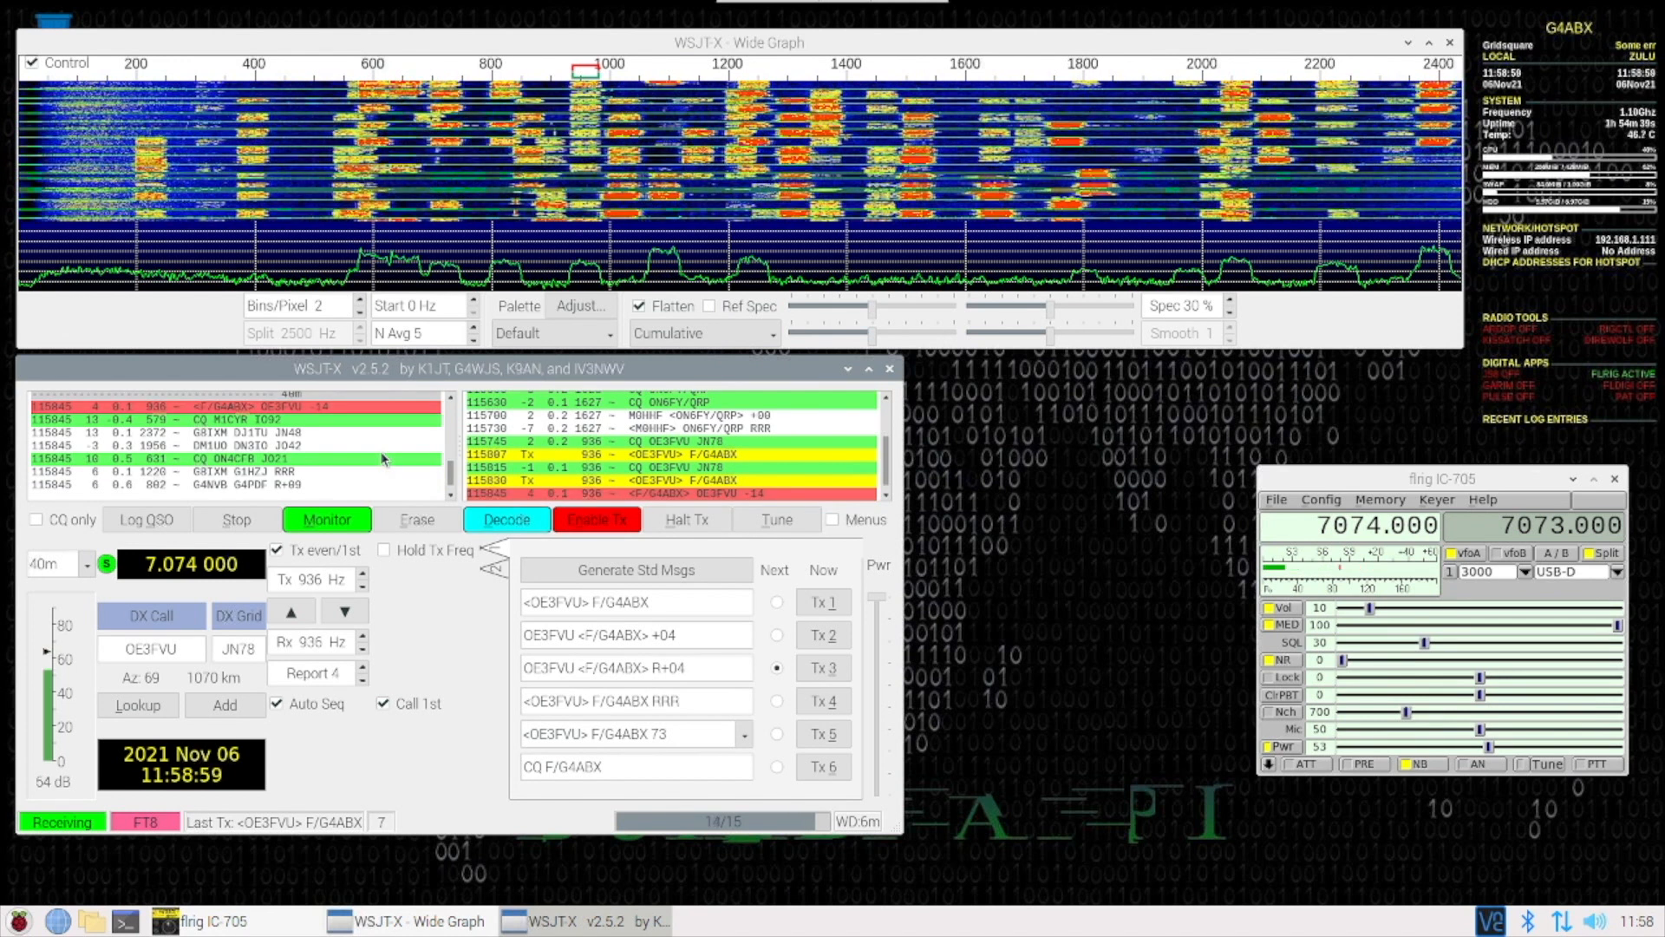
Send 73 after the JN78 station's RR73 and bring up the Log QSO prompt
click(597, 519)
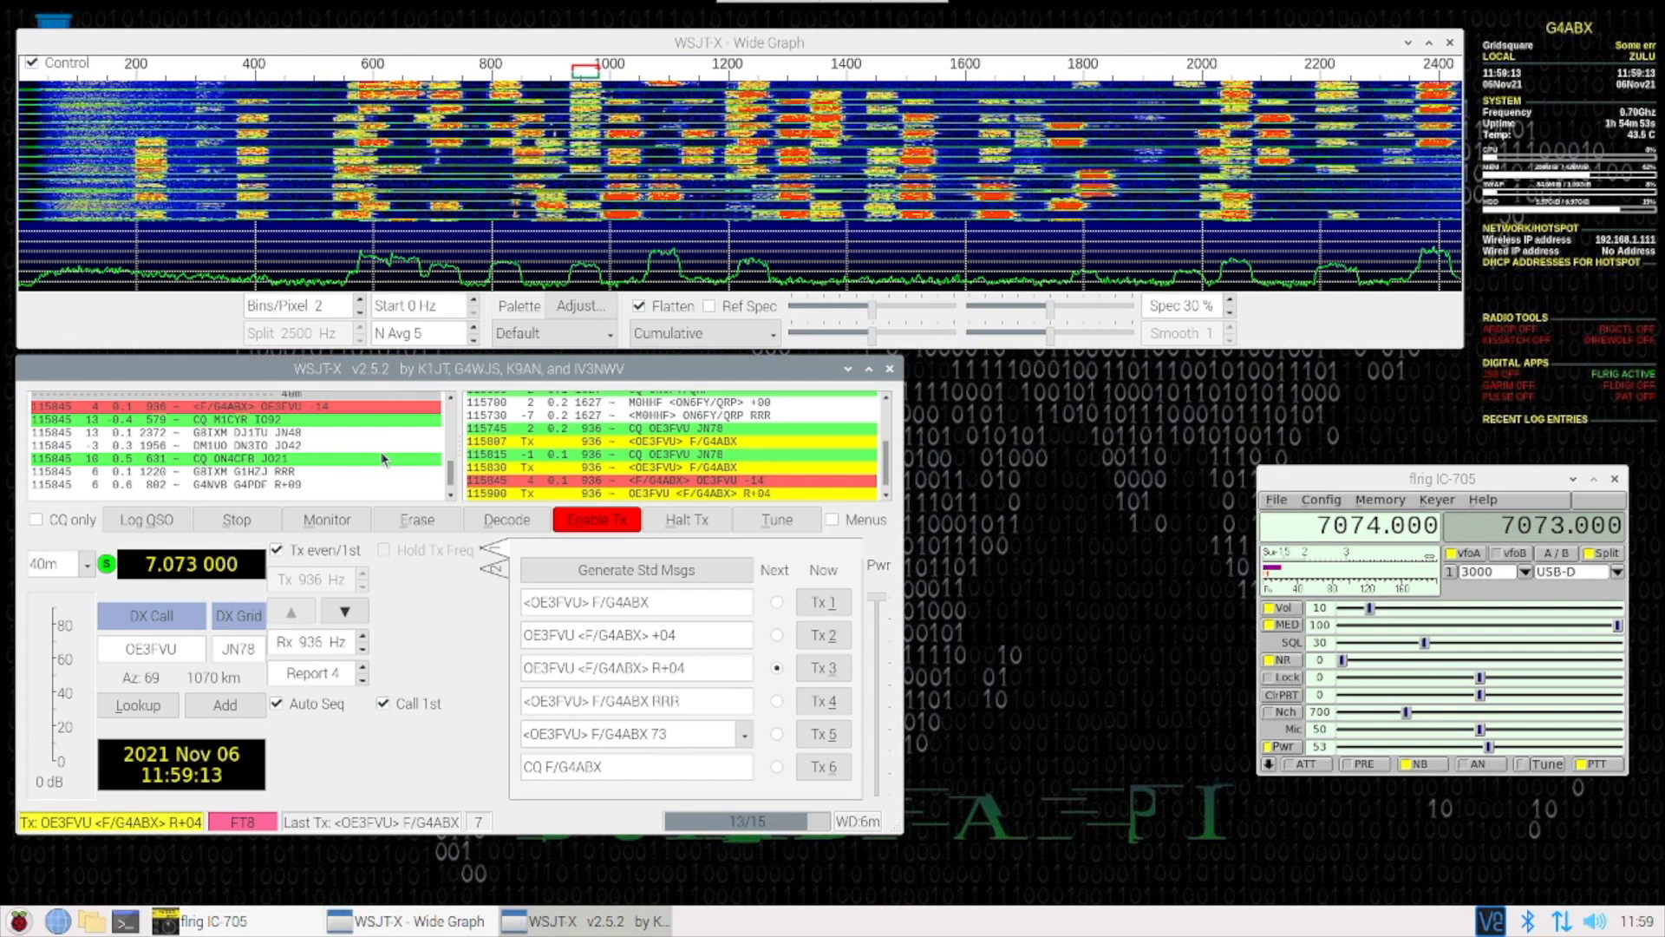
click(326, 519)
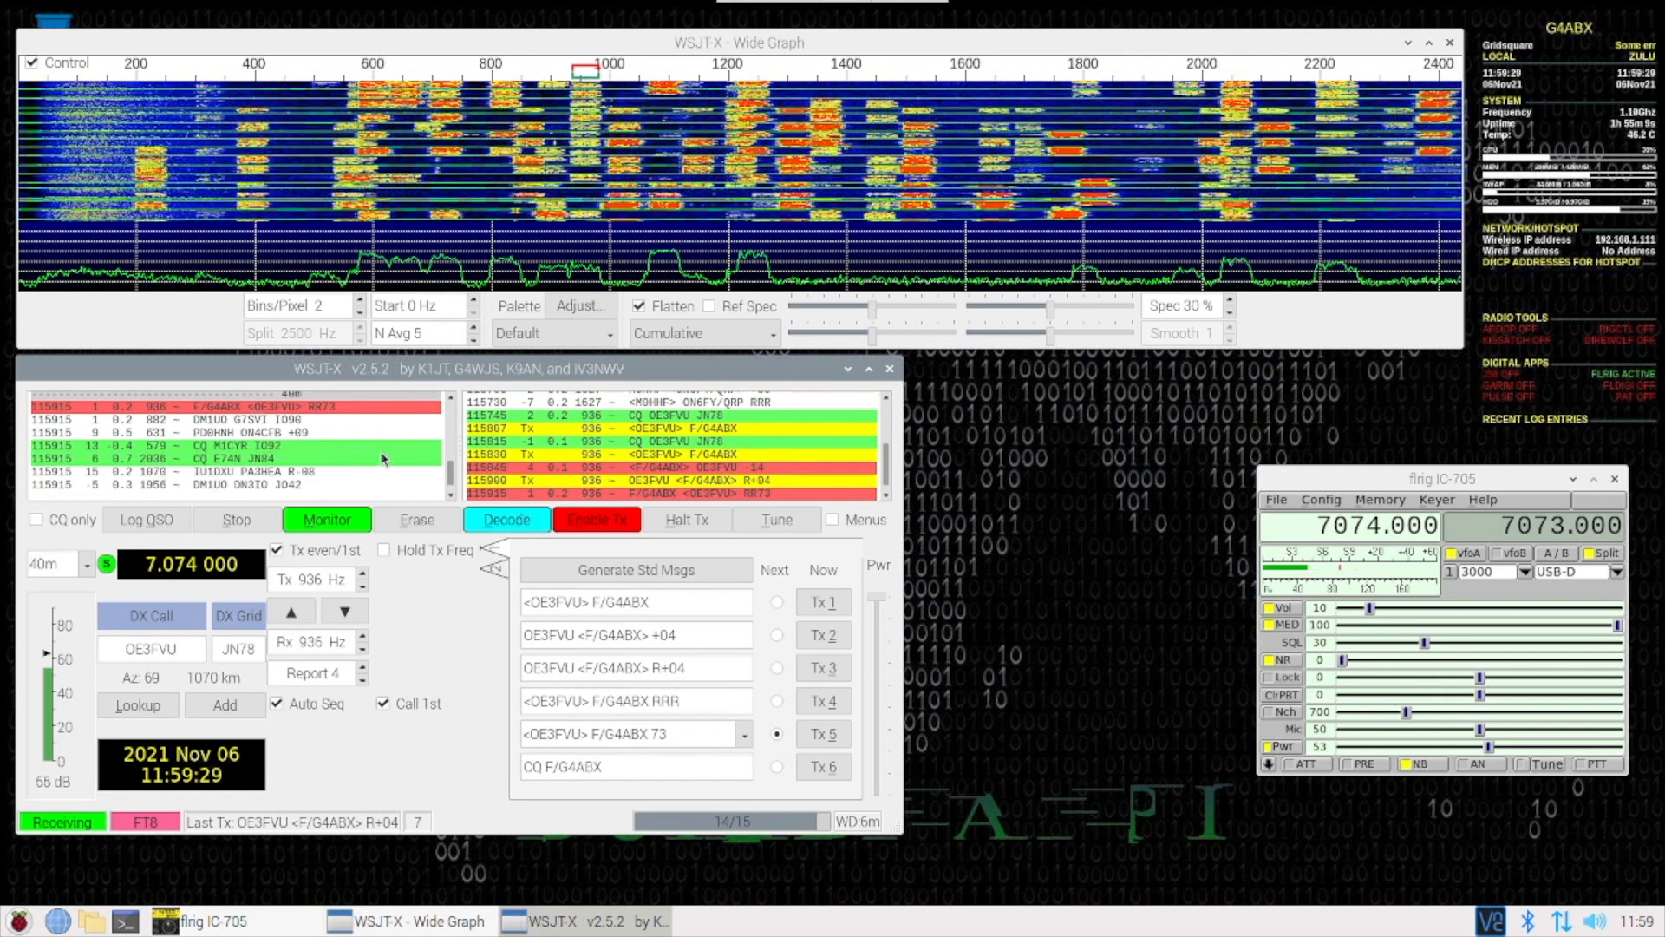
click(146, 519)
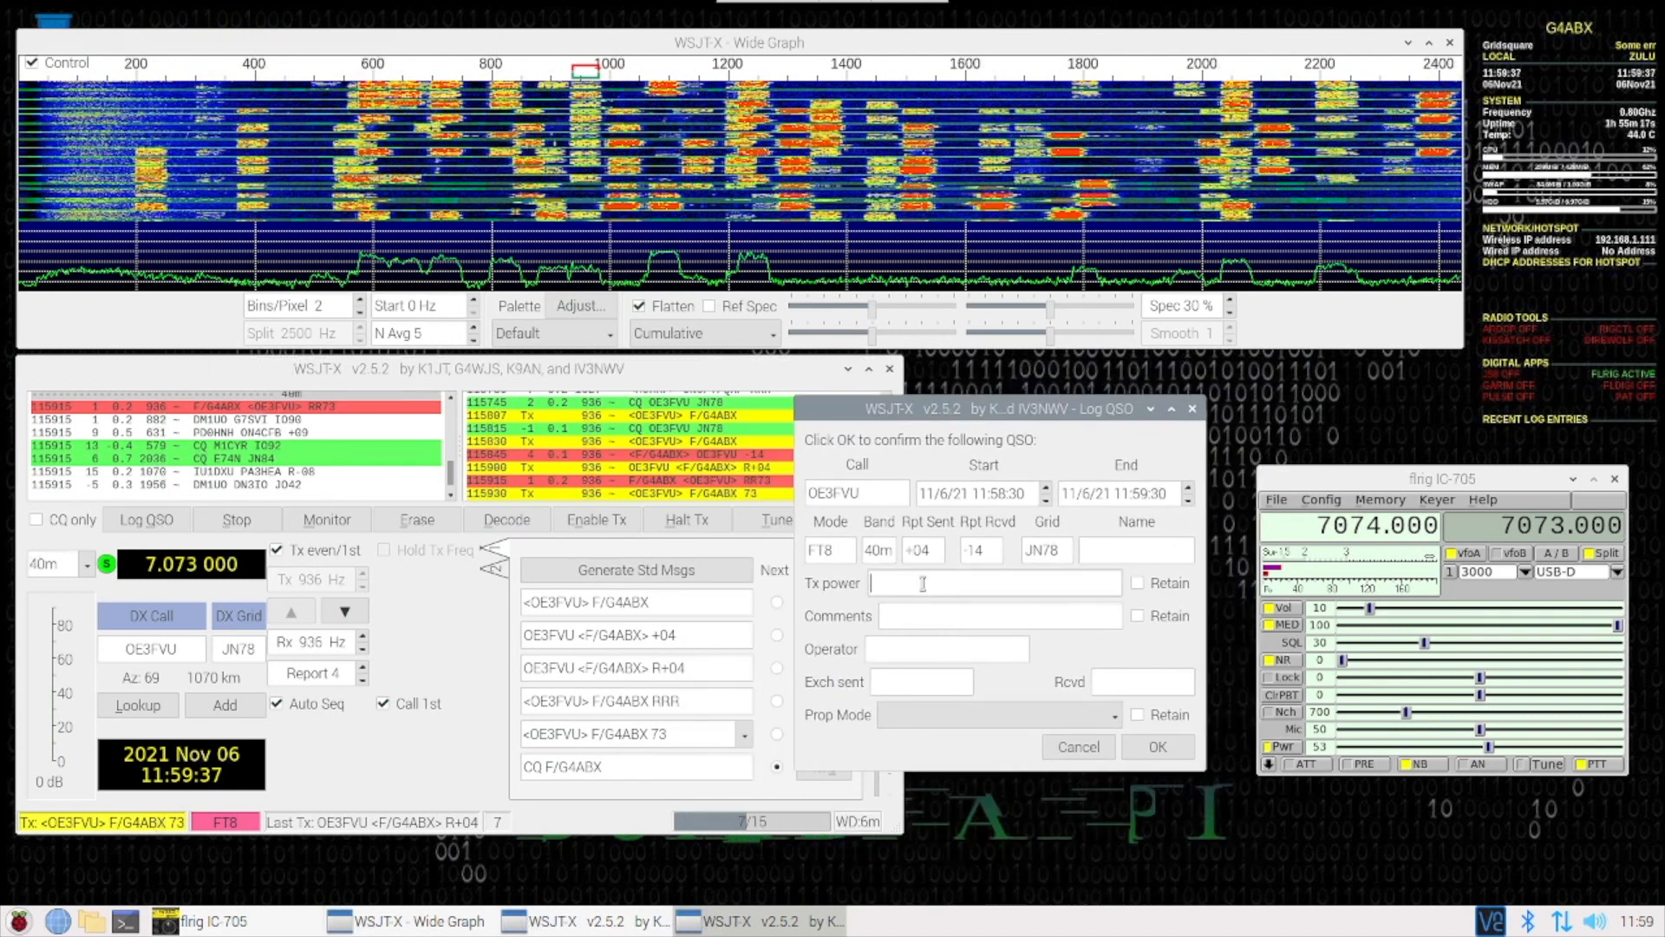
Log power 5w, comment 705, operator G4ABX, and set the propagation mode to Ionoscatter
text(5w)
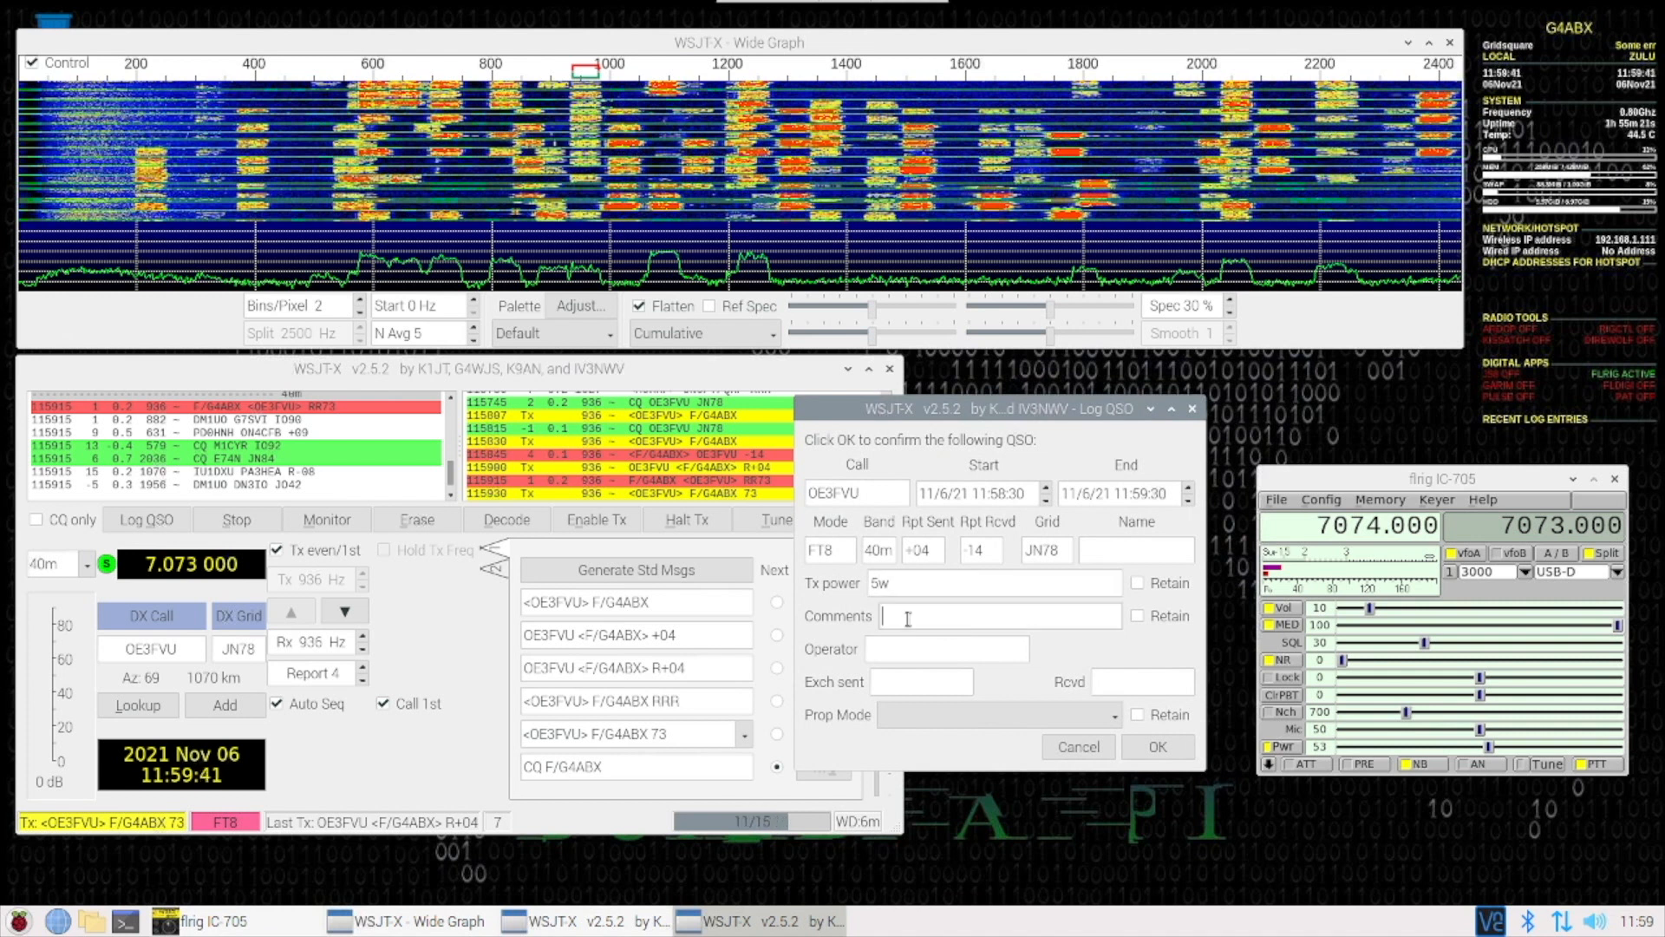
text(7)
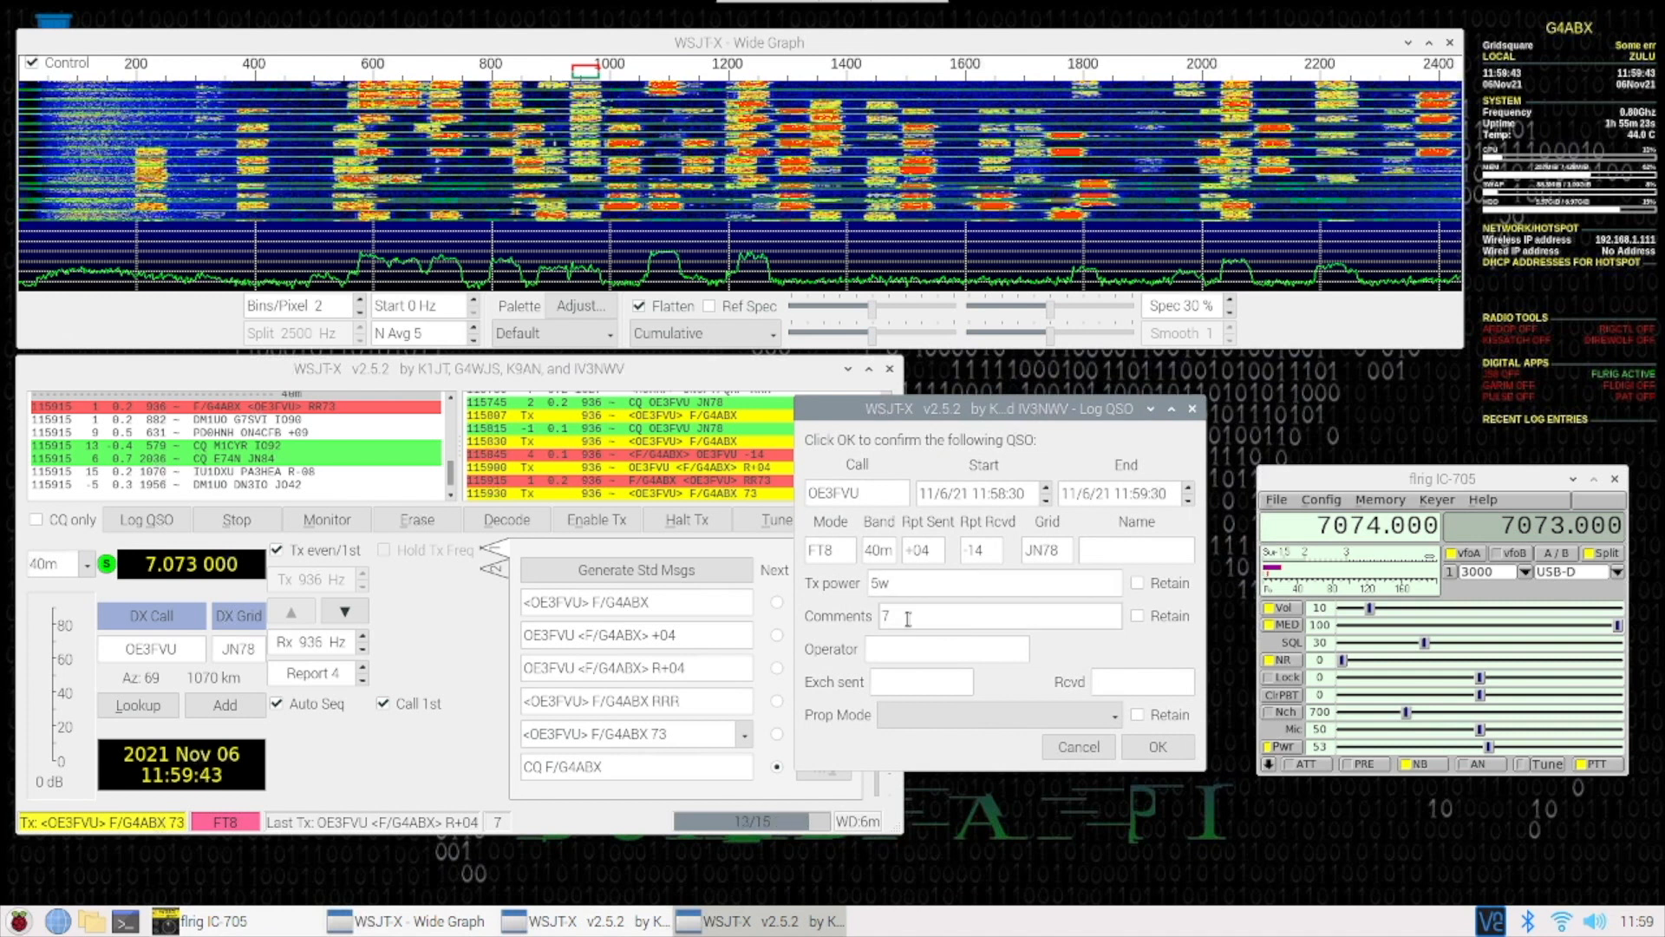
text(05)
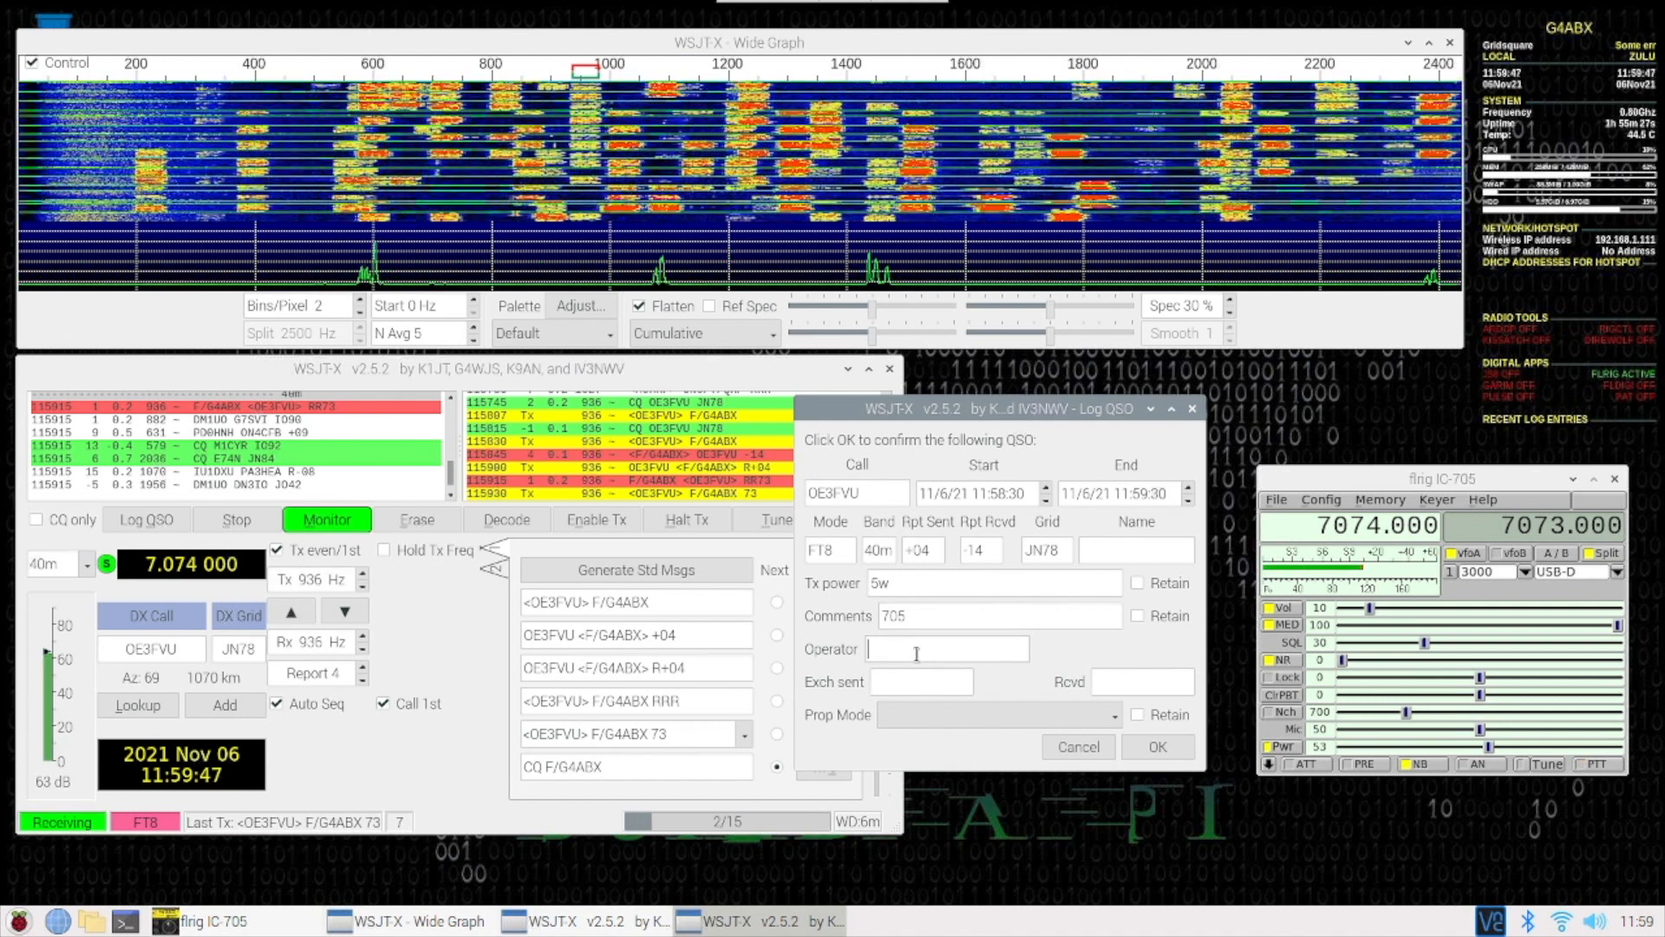
text(G4ABX)
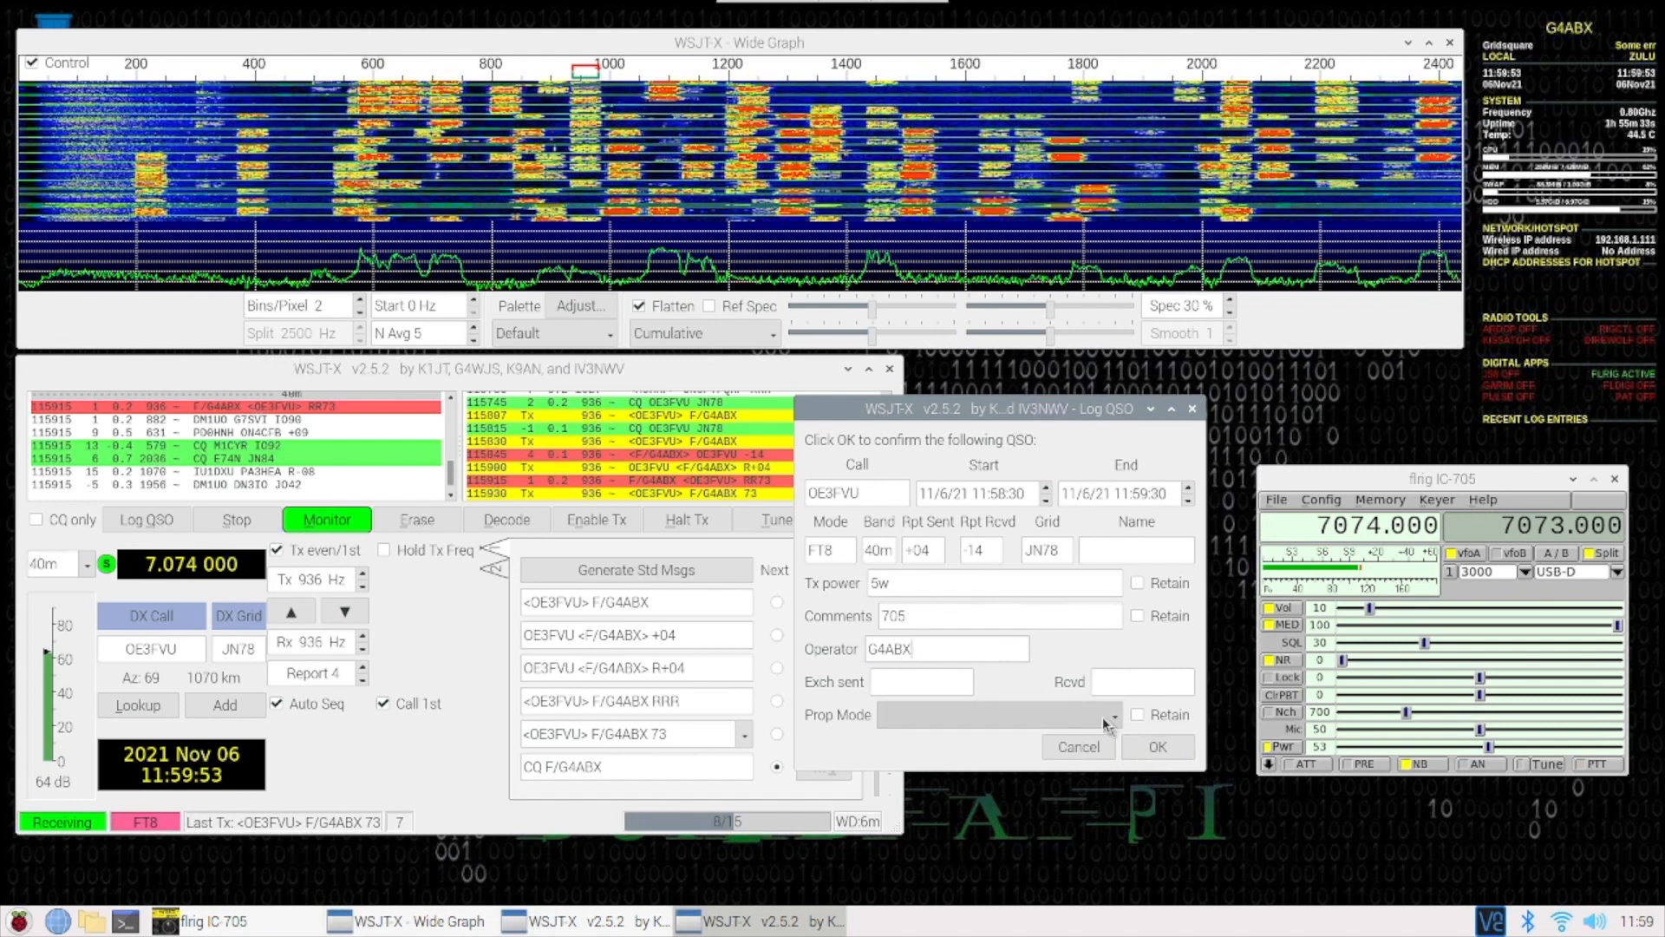
click(1112, 715)
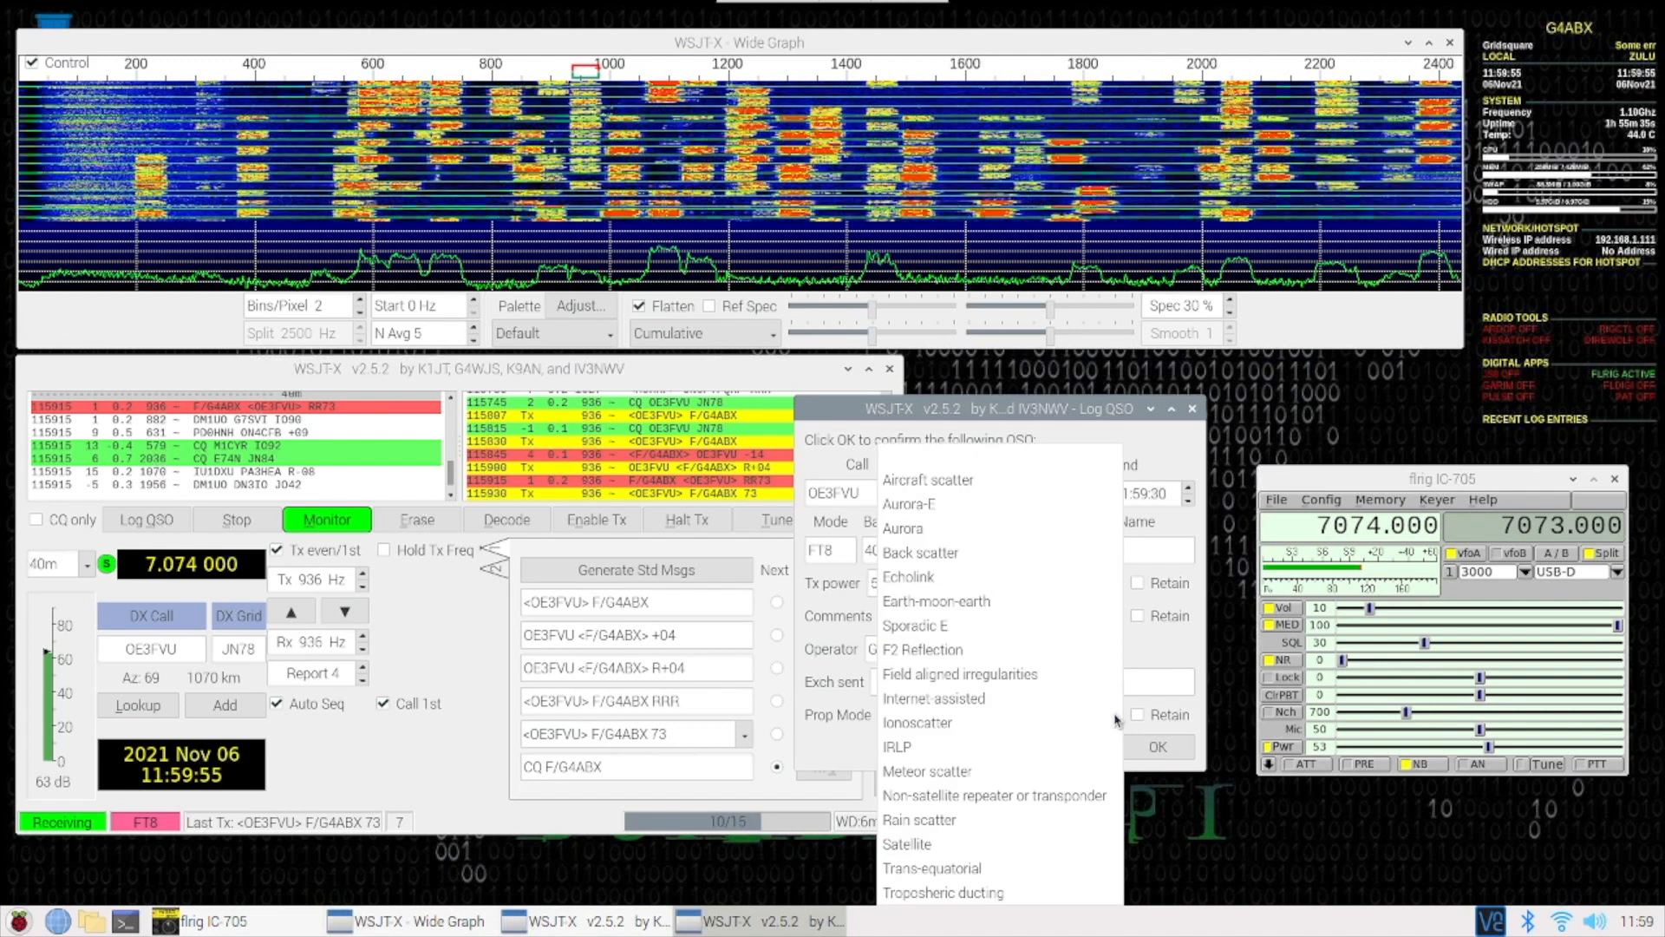
click(918, 722)
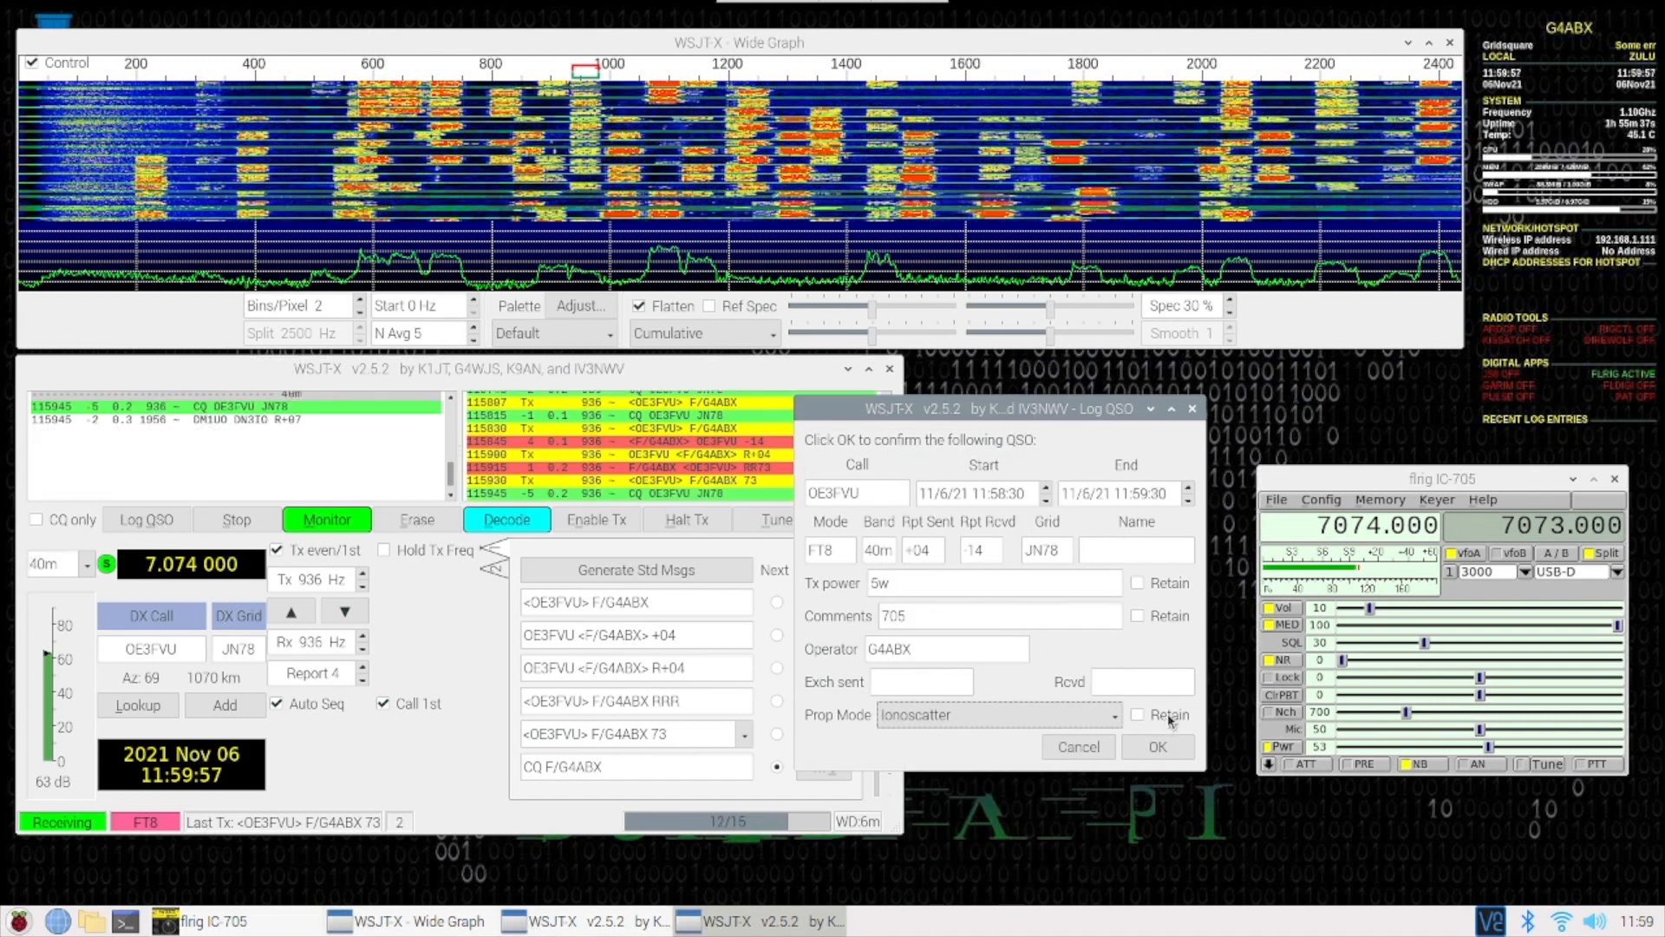
click(1112, 714)
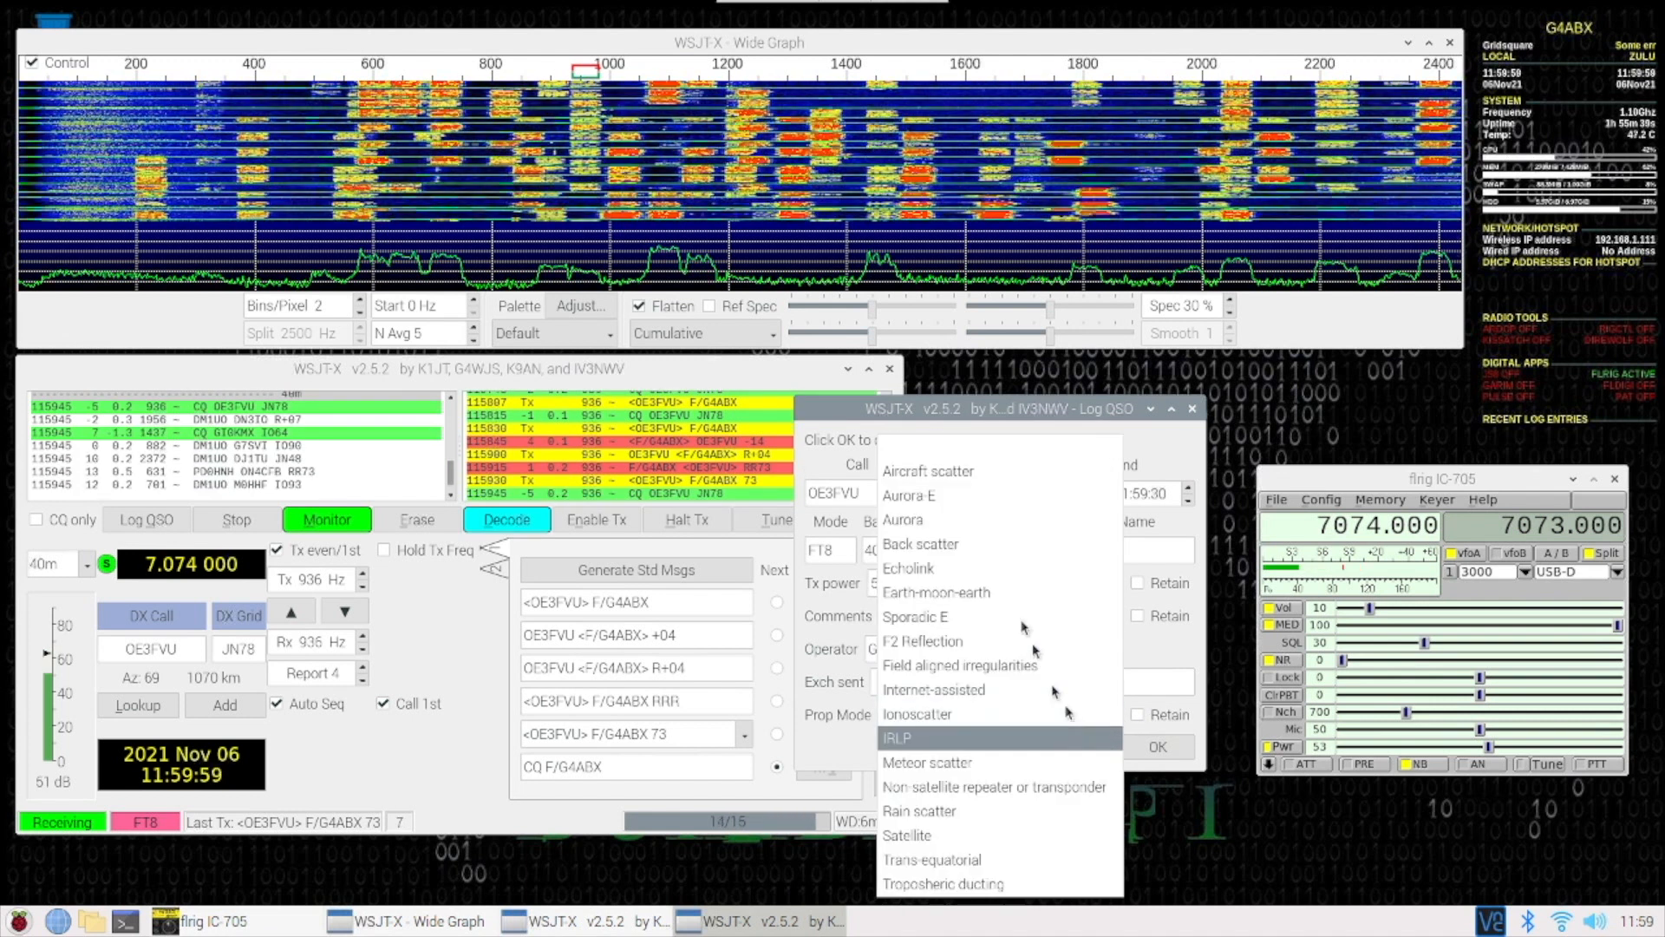